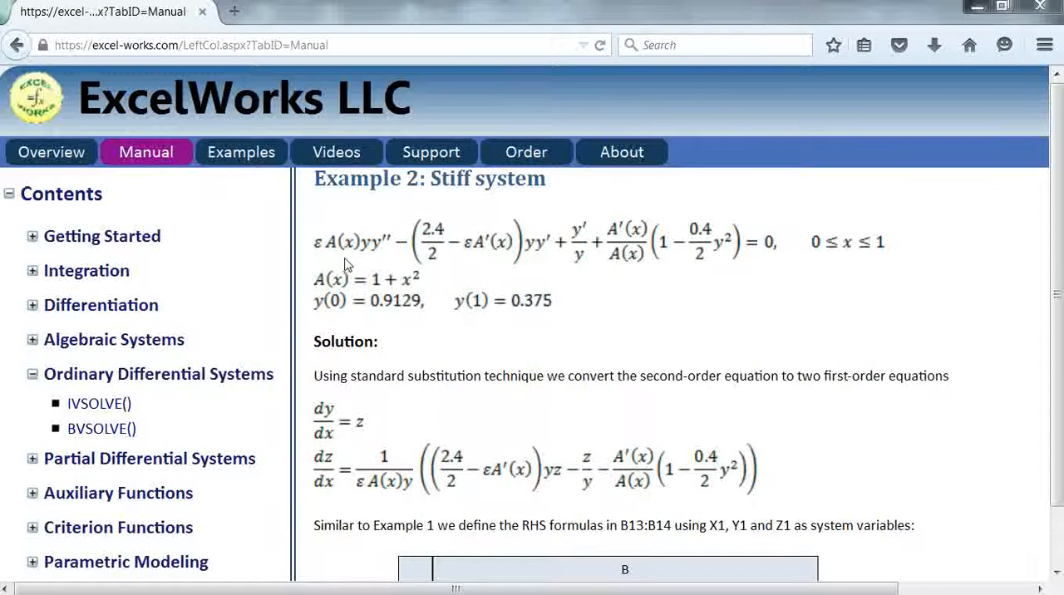
pyautogui.moveTo(374, 265)
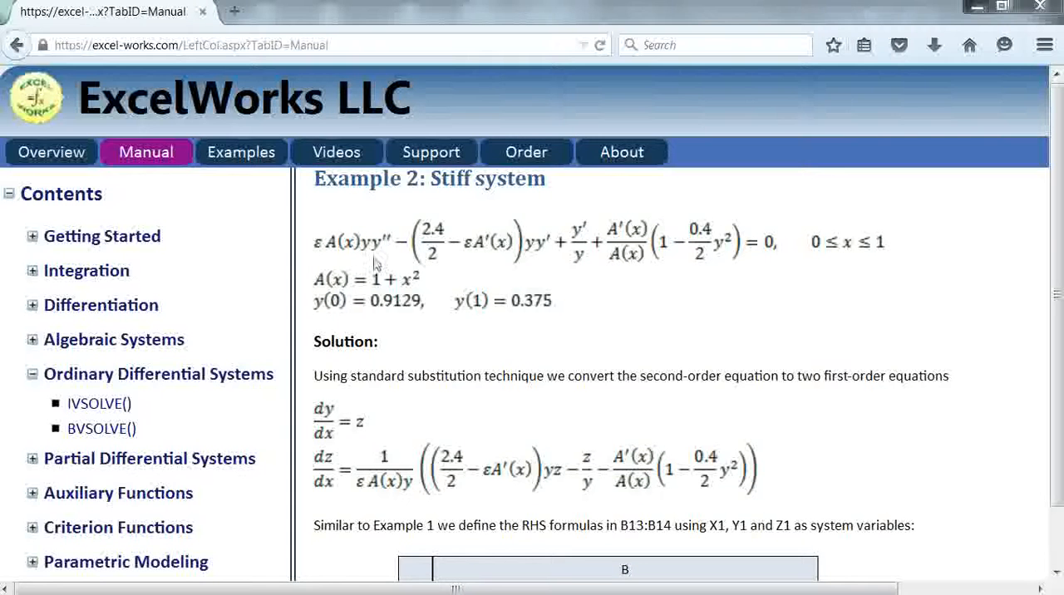
pyautogui.moveTo(491, 265)
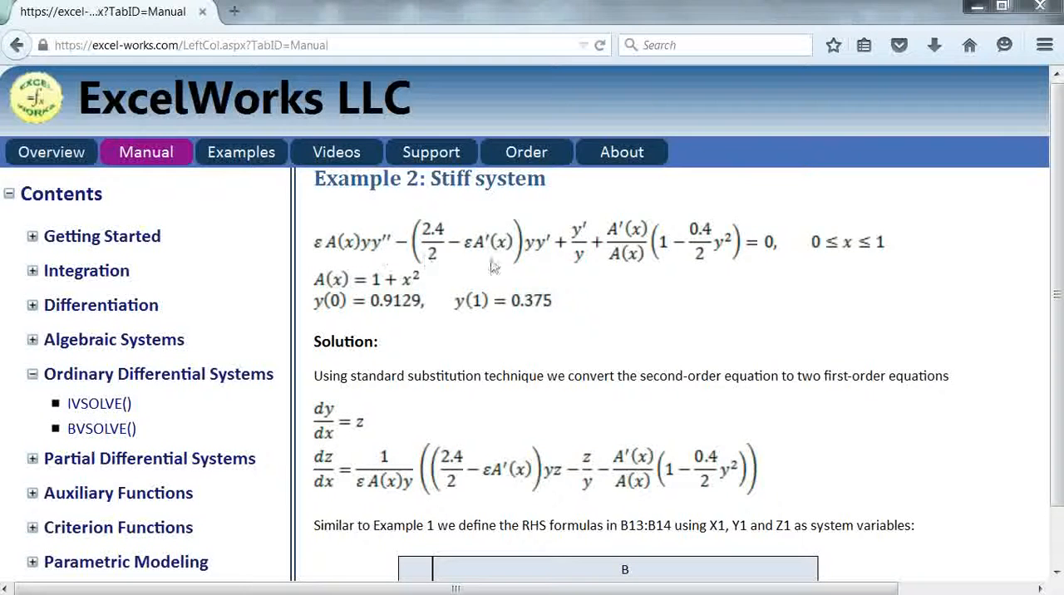
pyautogui.moveTo(582, 264)
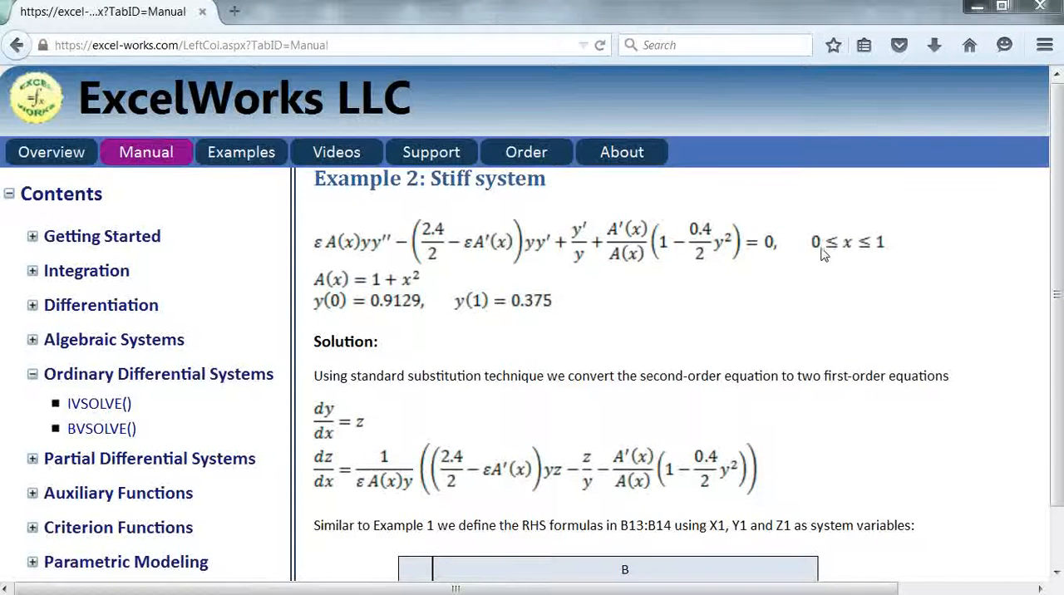
pyautogui.moveTo(798, 297)
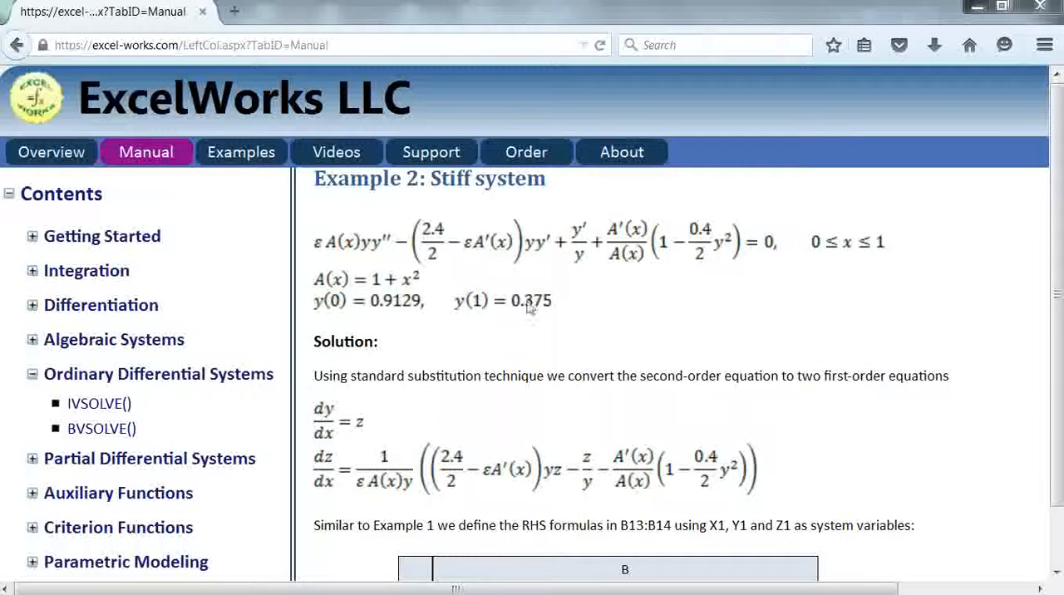
pyautogui.moveTo(547, 257)
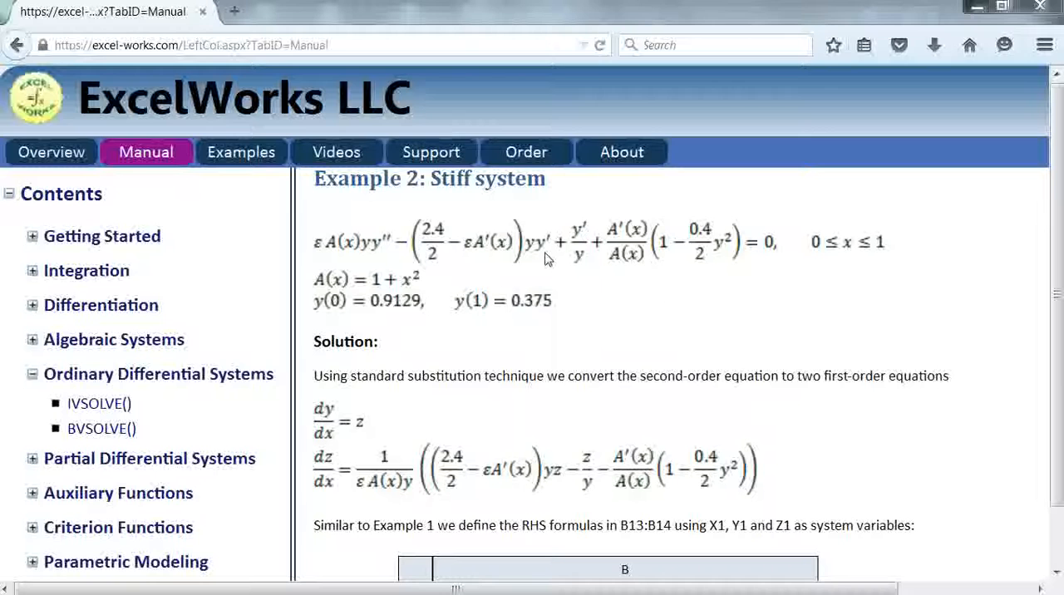
pyautogui.moveTo(395, 422)
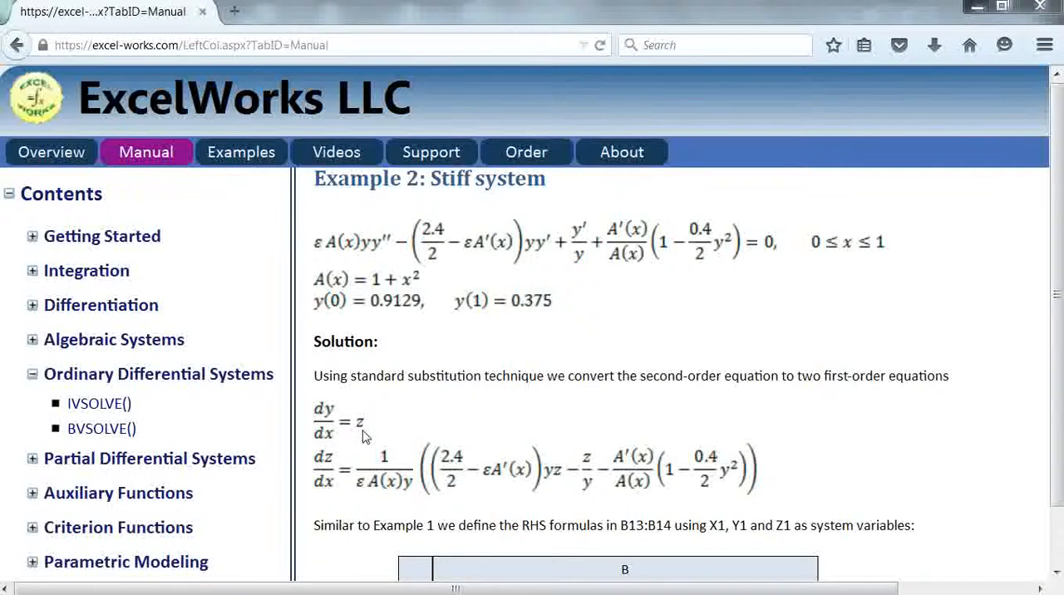
pyautogui.moveTo(339, 445)
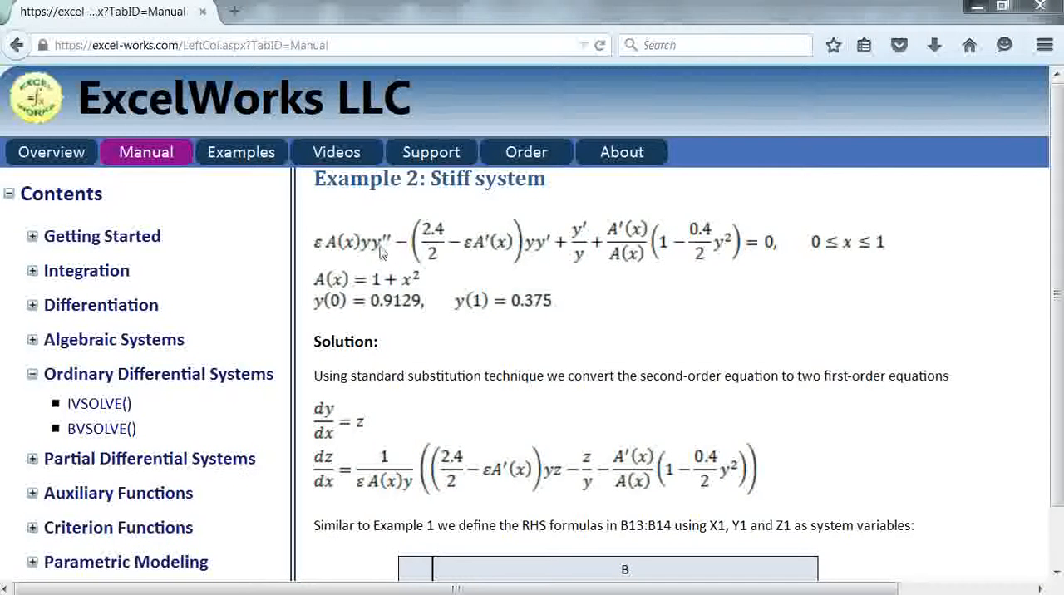
pyautogui.moveTo(327, 503)
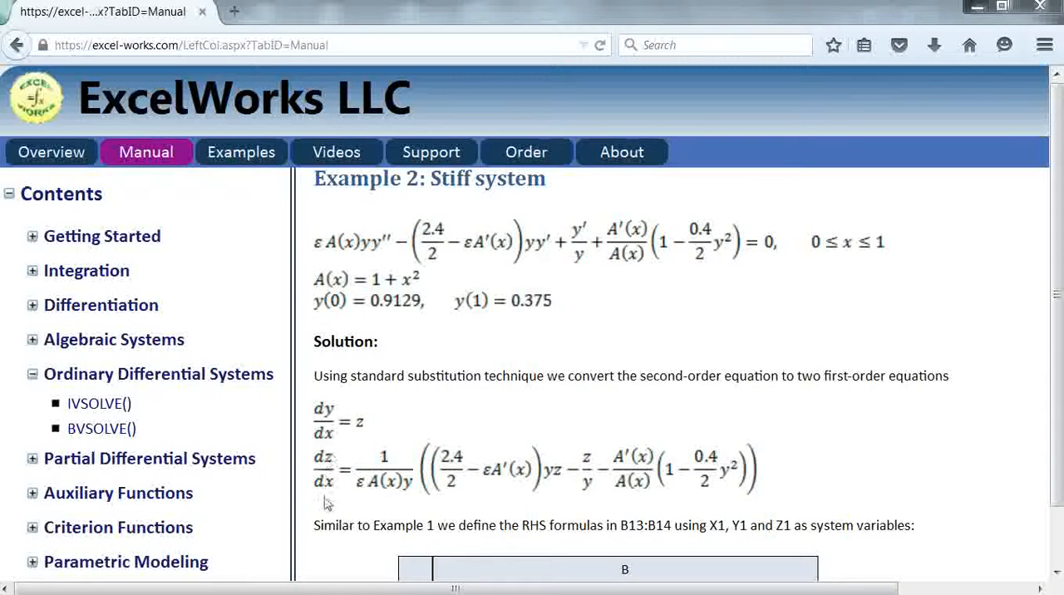
pyautogui.moveTo(424, 277)
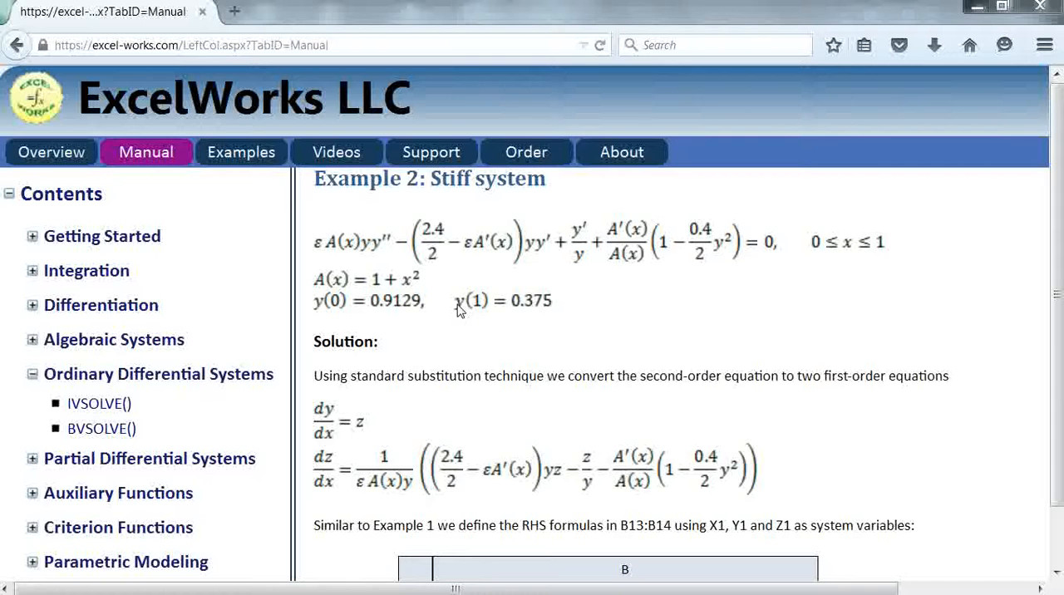
pyautogui.moveTo(470, 277)
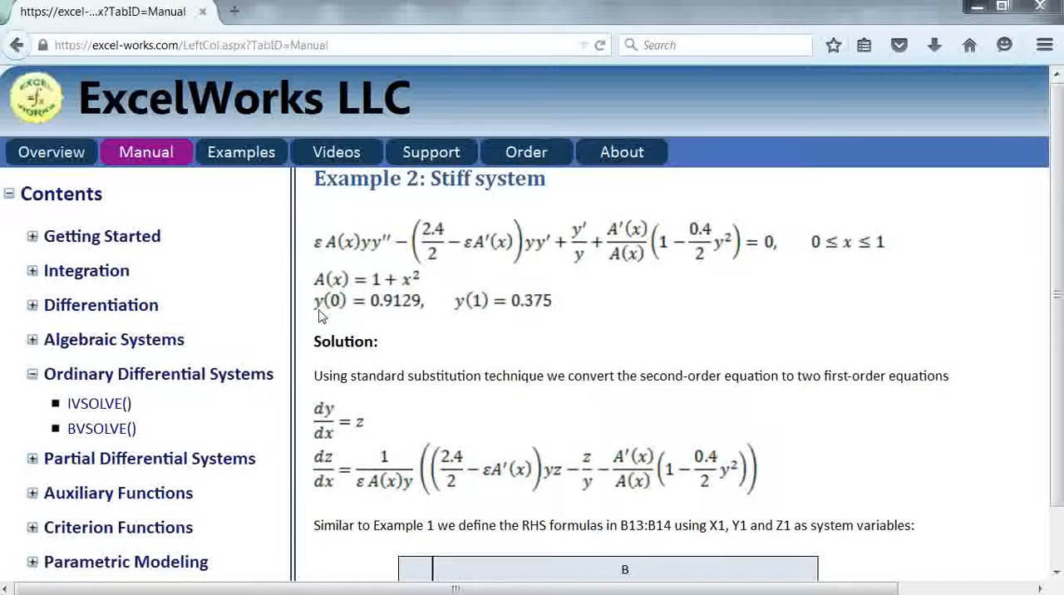
pyautogui.moveTo(381, 293)
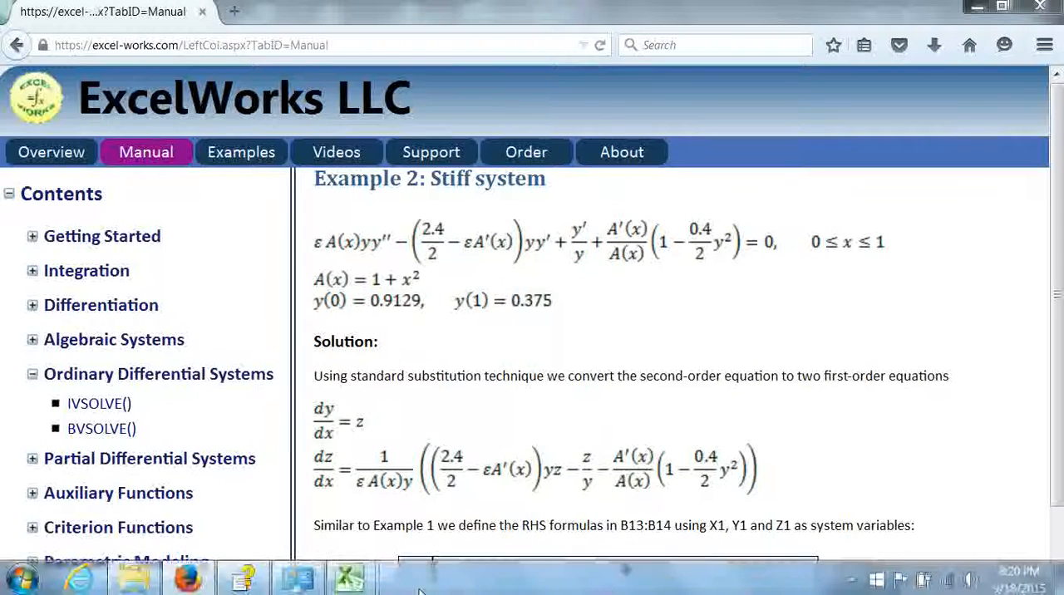
# Review the dy/dx and dz/dx formulas in B14:B15, A'(x) in A2, and epsilon in E1.
pyautogui.click(348, 578)
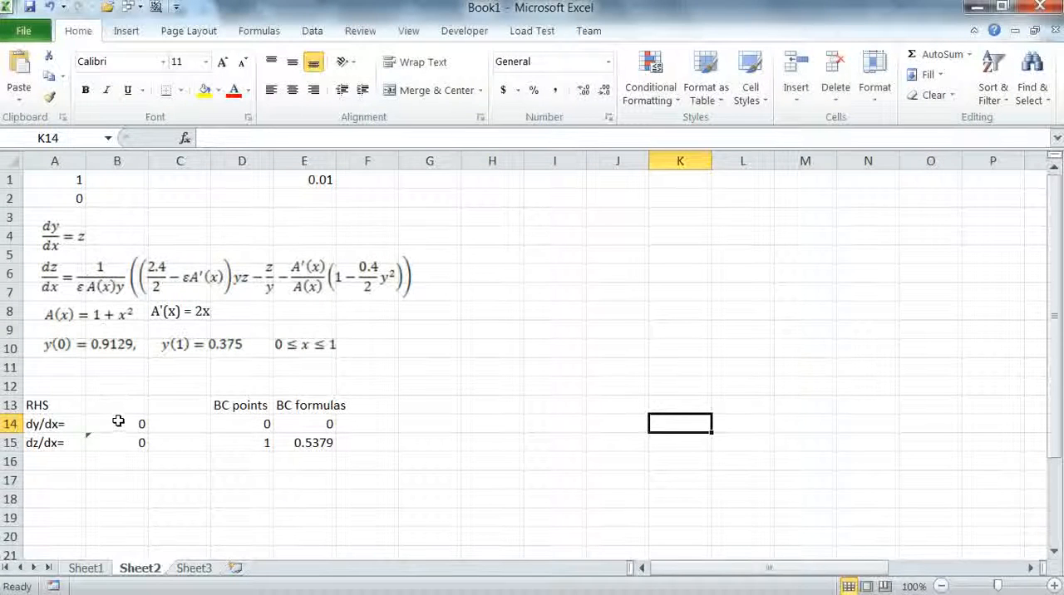
pyautogui.click(116, 425)
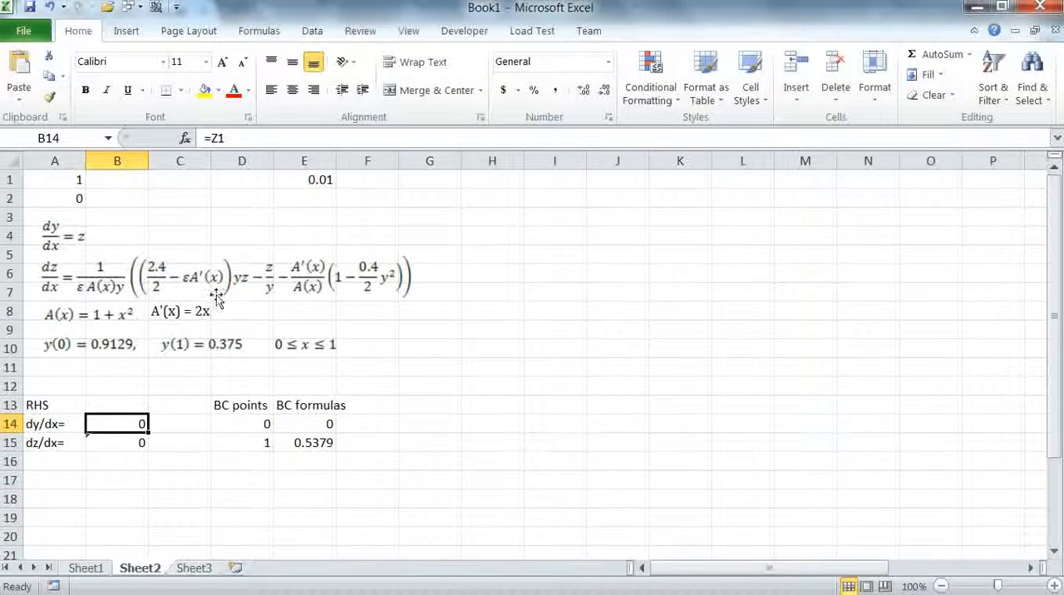
pyautogui.moveTo(142, 445)
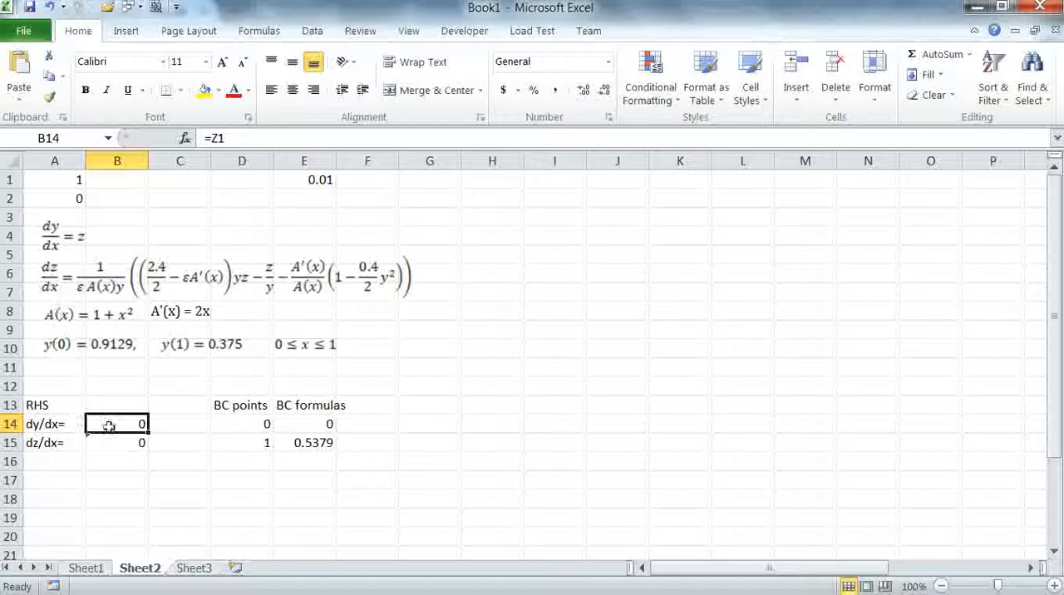
pyautogui.click(117, 442)
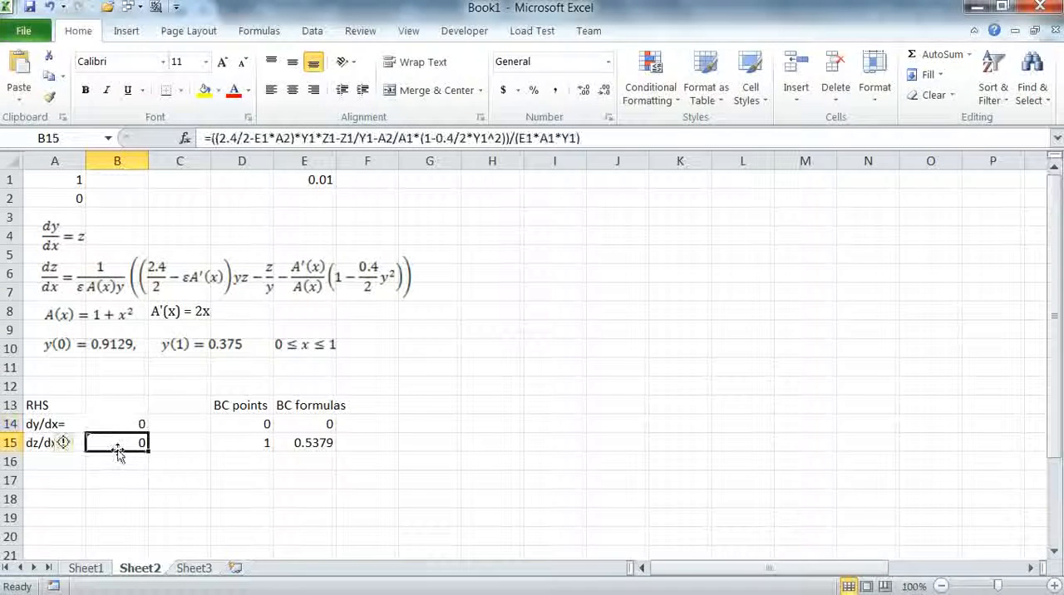
pyautogui.moveTo(499, 138)
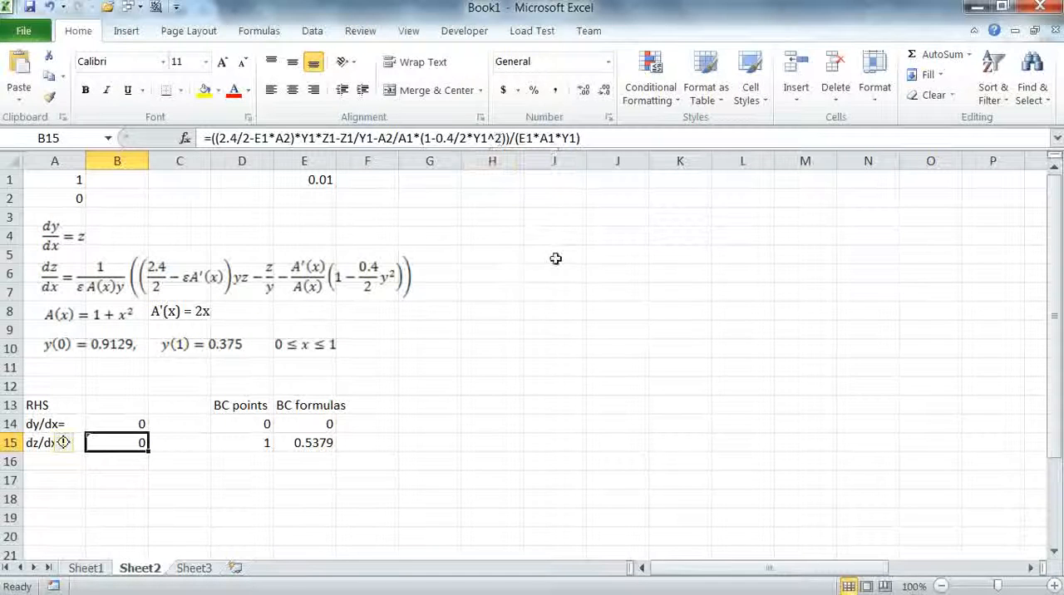
pyautogui.moveTo(158, 337)
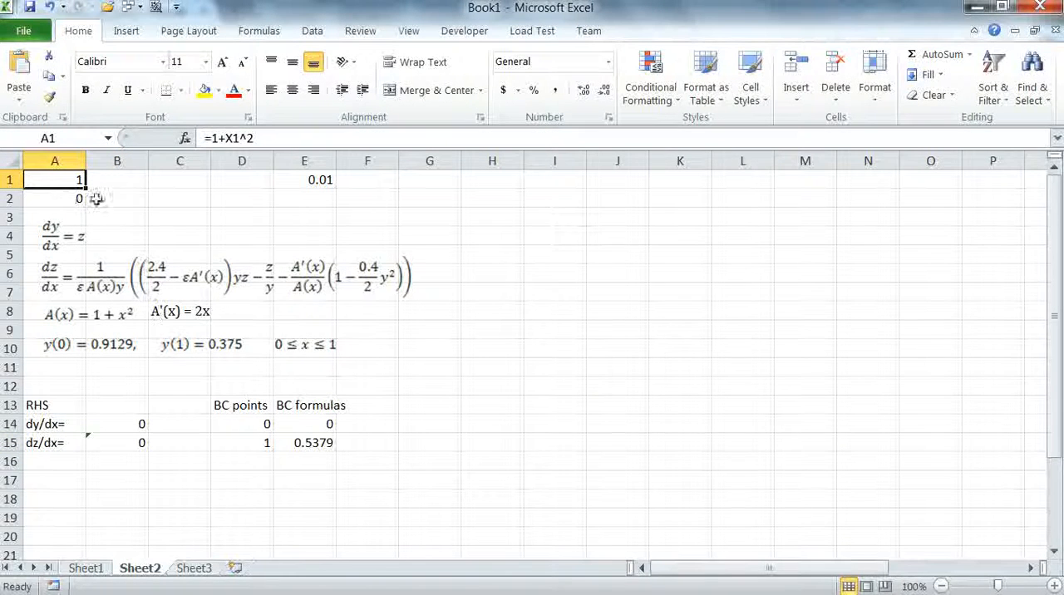
pyautogui.click(54, 198)
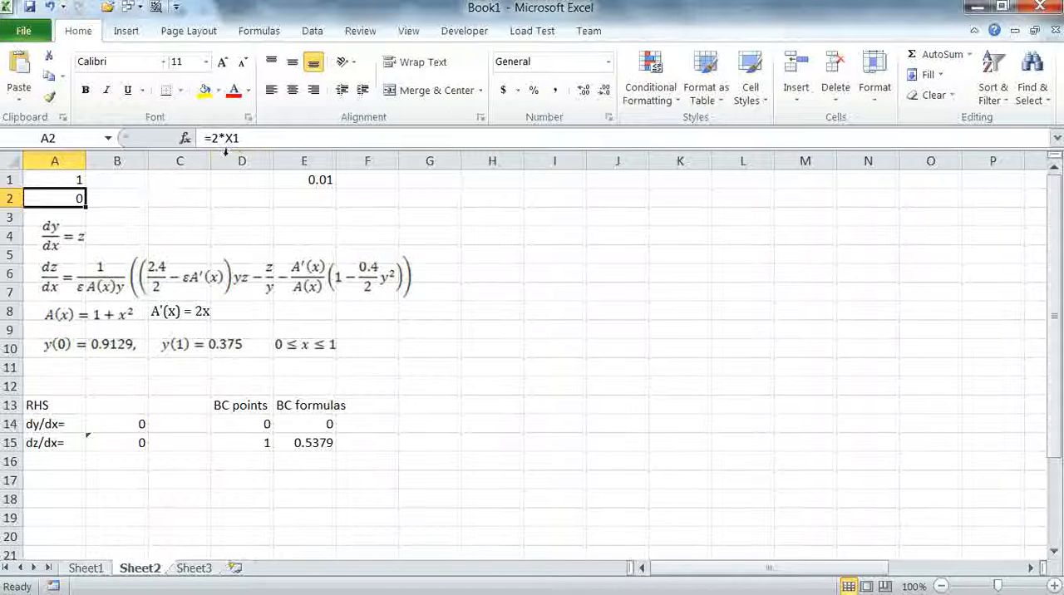
pyautogui.click(116, 442)
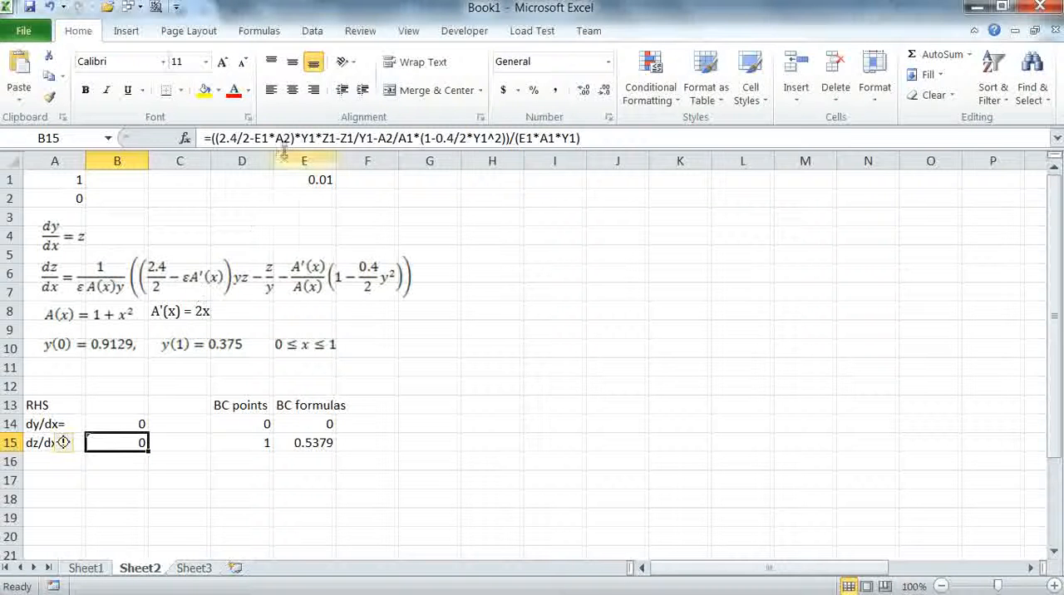
pyautogui.moveTo(300, 298)
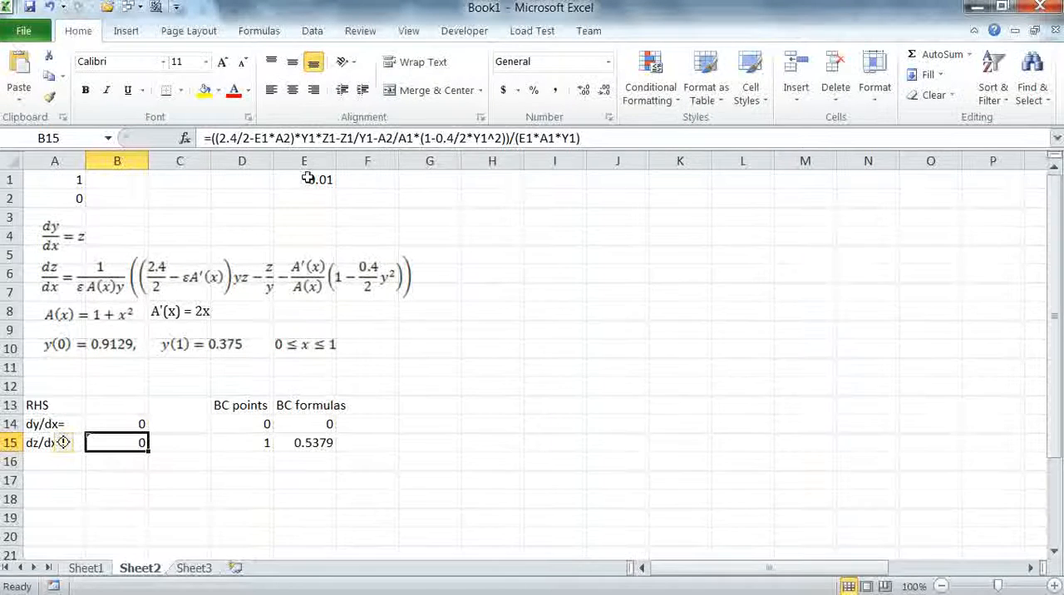
pyautogui.click(304, 180)
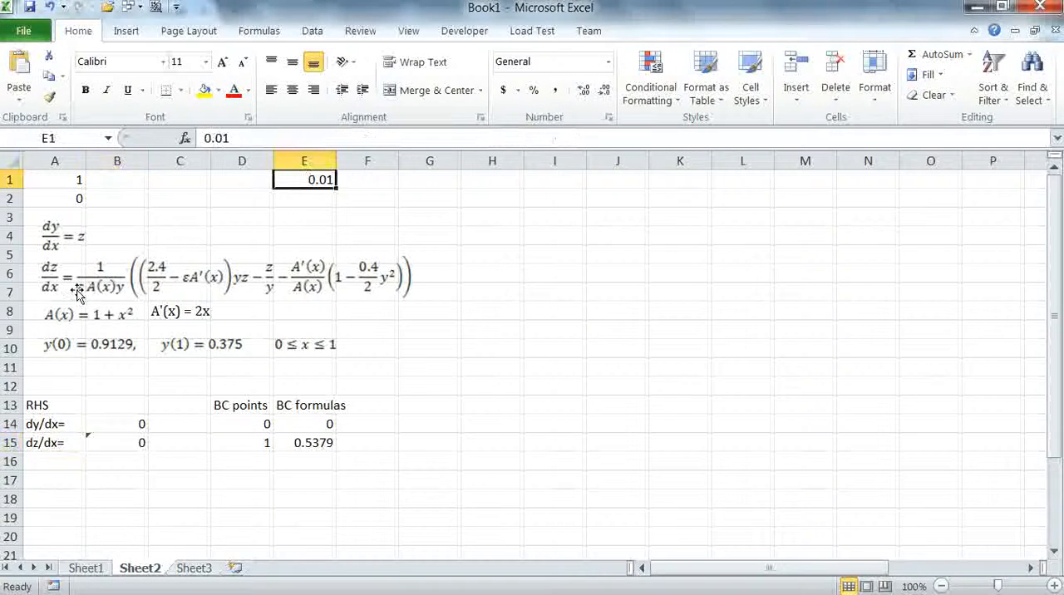
pyautogui.moveTo(289, 226)
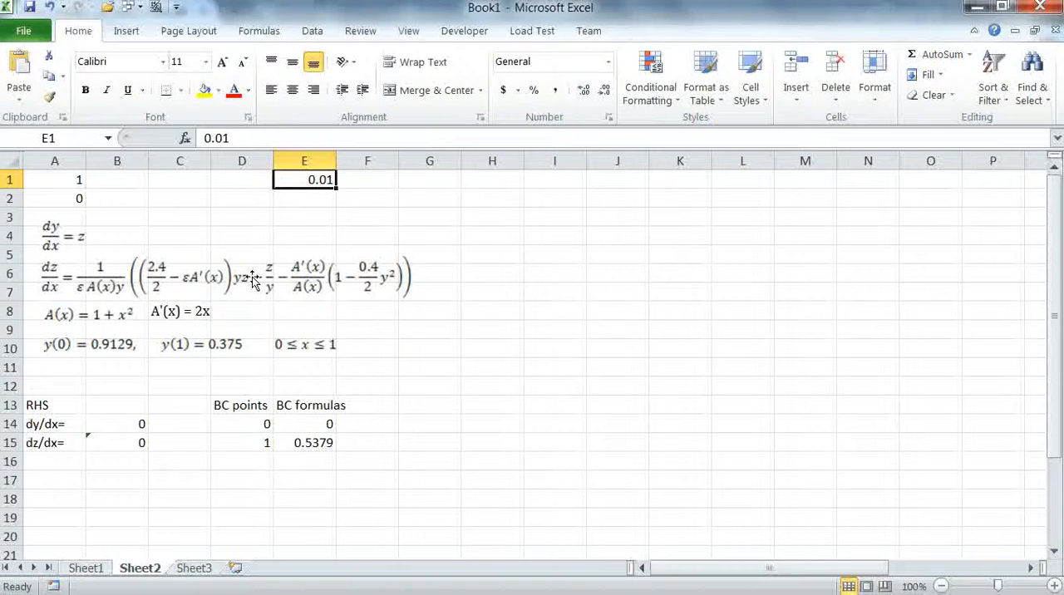
pyautogui.click(242, 424)
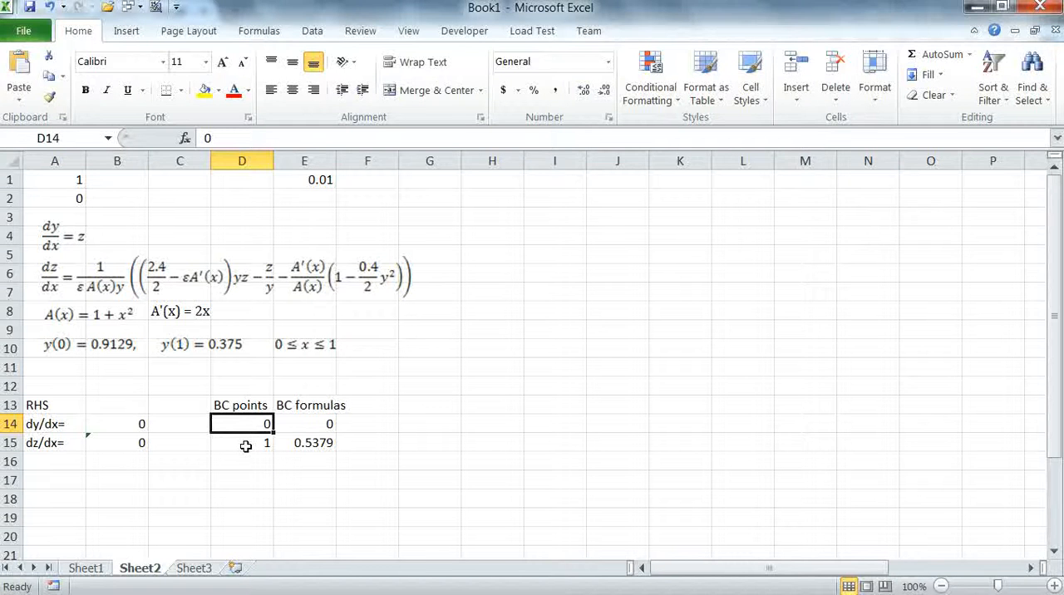
pyautogui.click(304, 424)
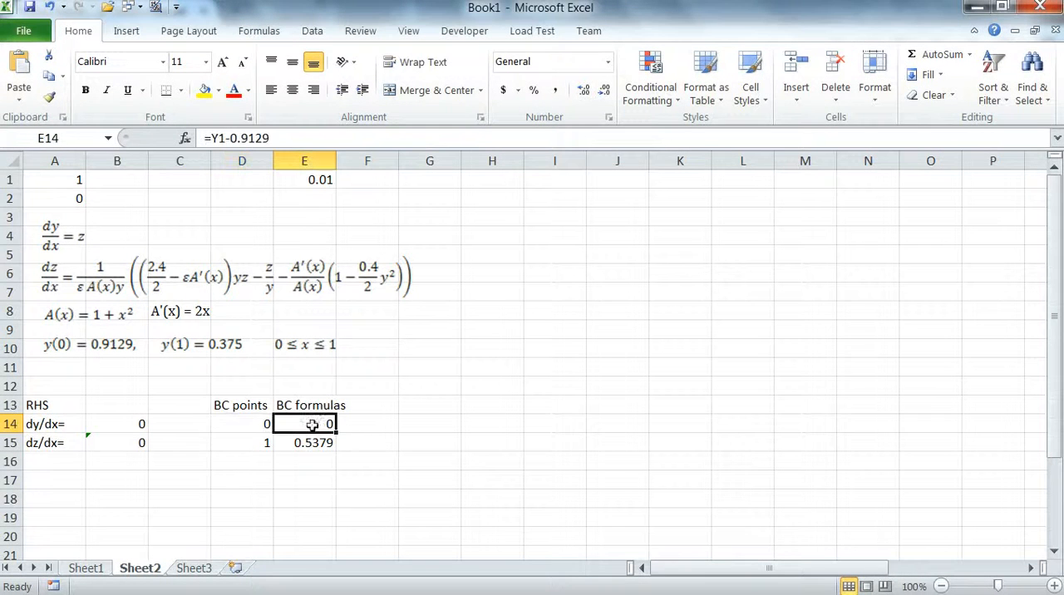
pyautogui.click(304, 442)
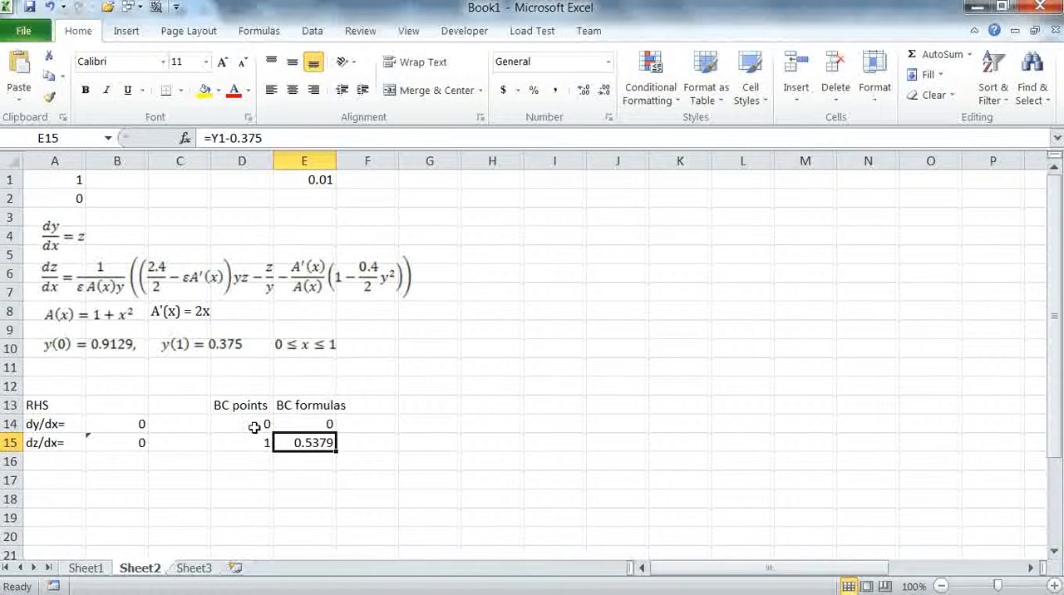
pyautogui.click(242, 424)
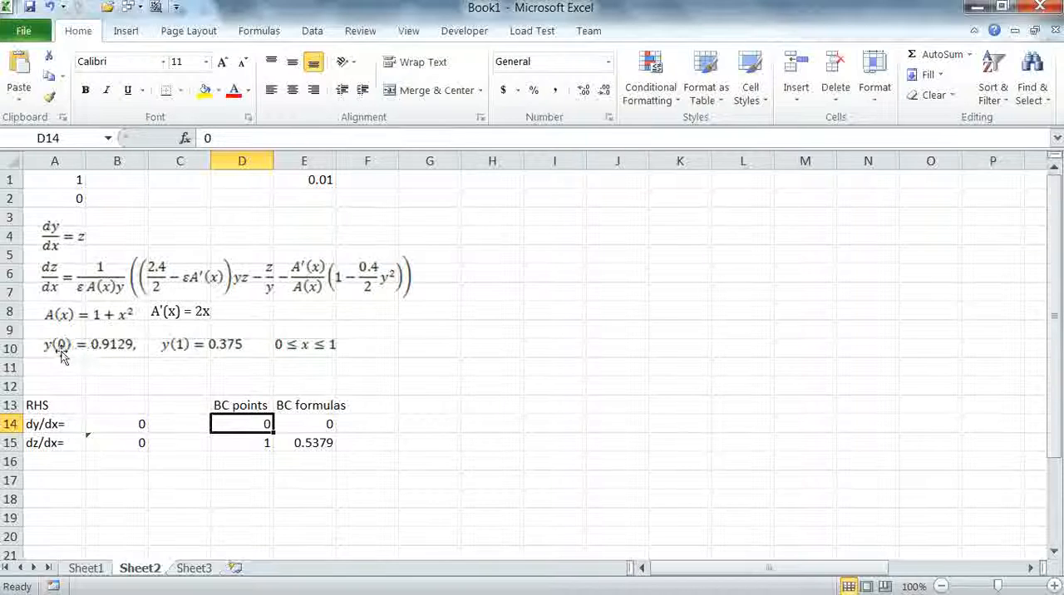
pyautogui.moveTo(112, 357)
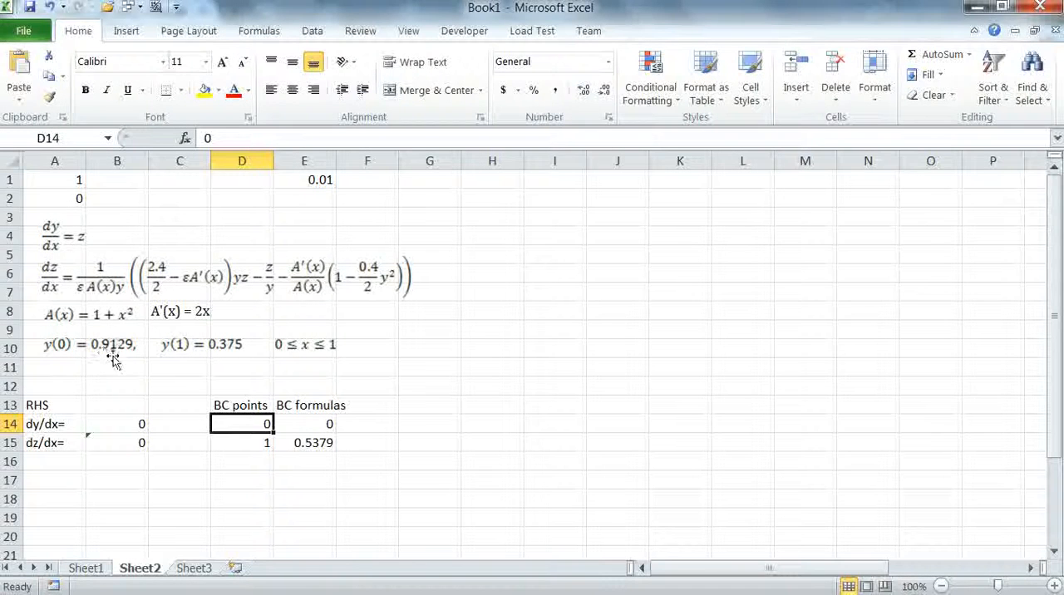
pyautogui.click(304, 424)
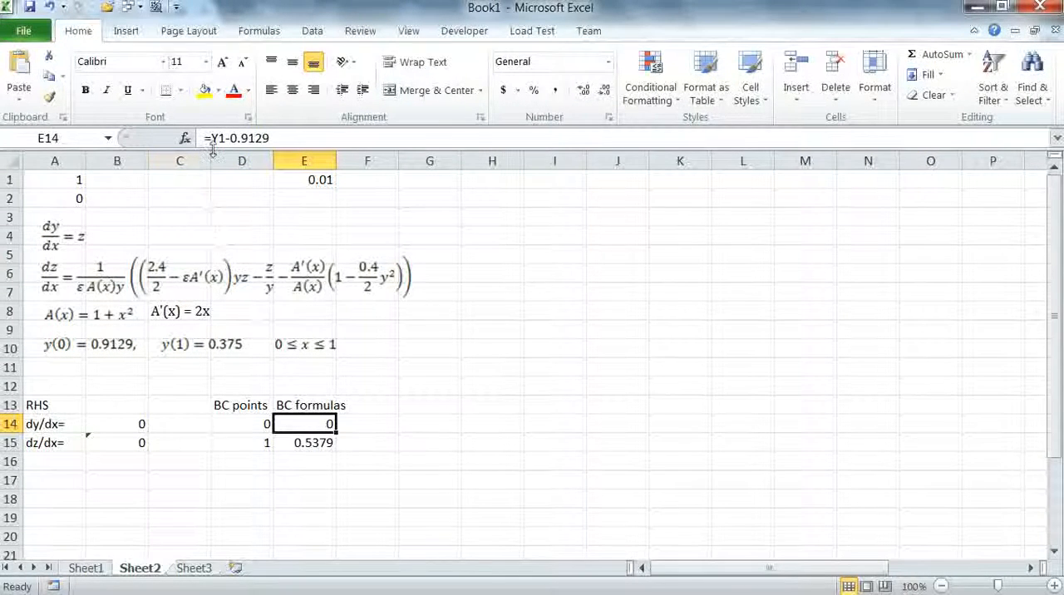
pyautogui.moveTo(241, 149)
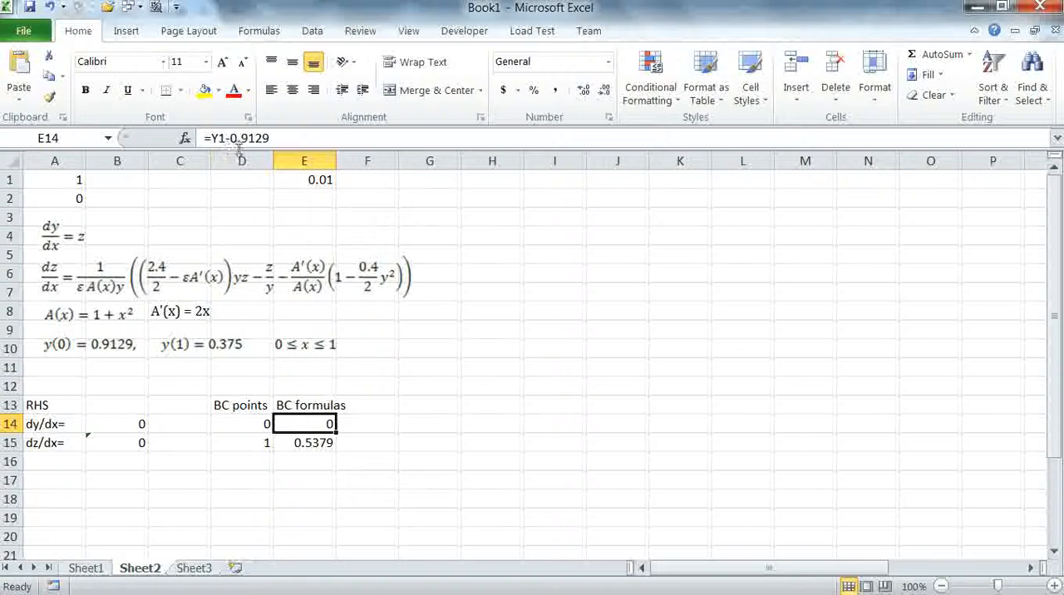
pyautogui.moveTo(316, 238)
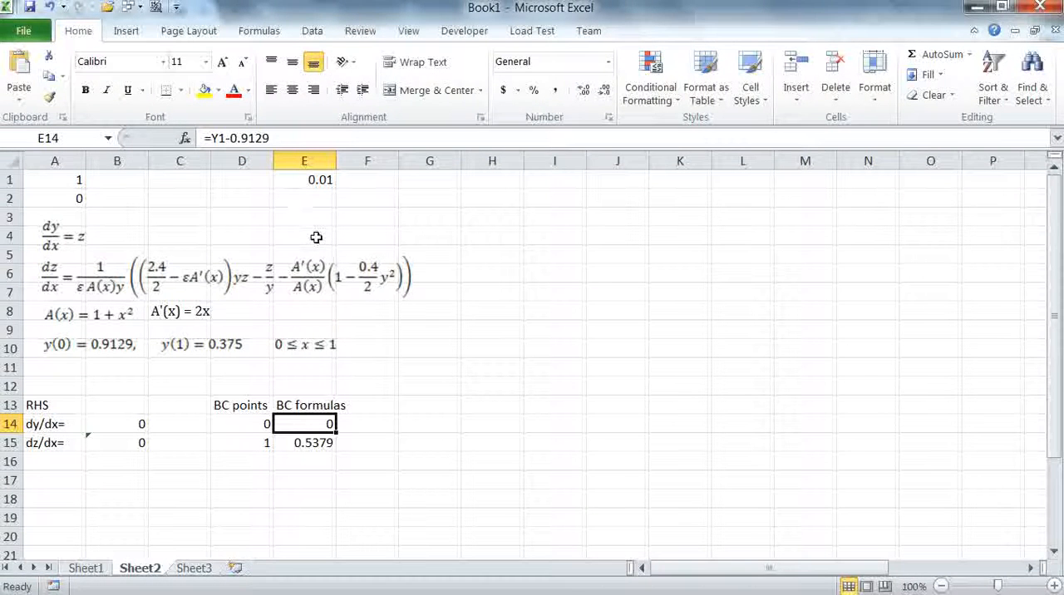
pyautogui.moveTo(307, 452)
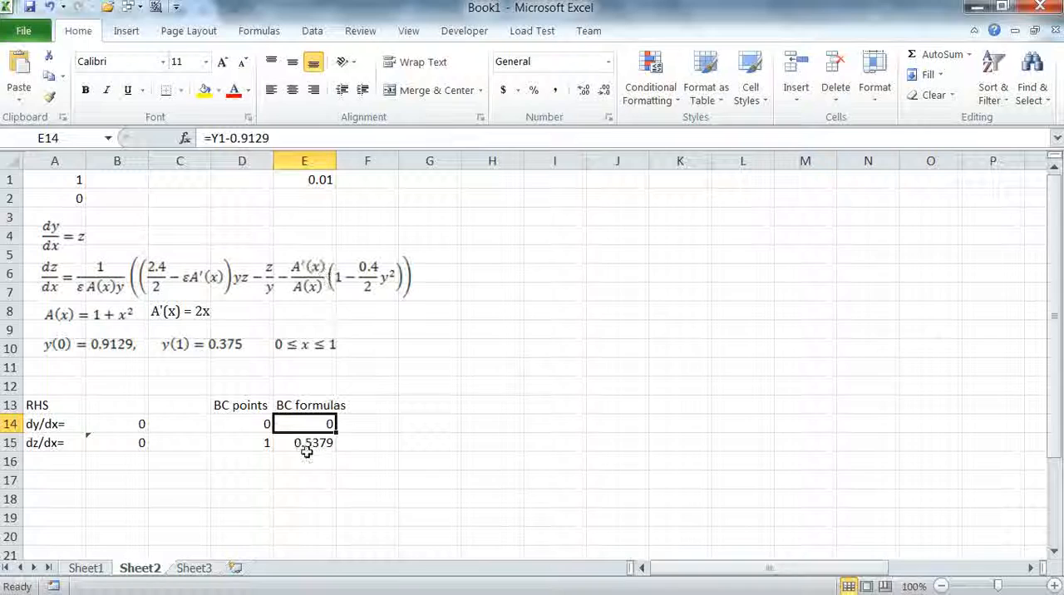
pyautogui.click(305, 442)
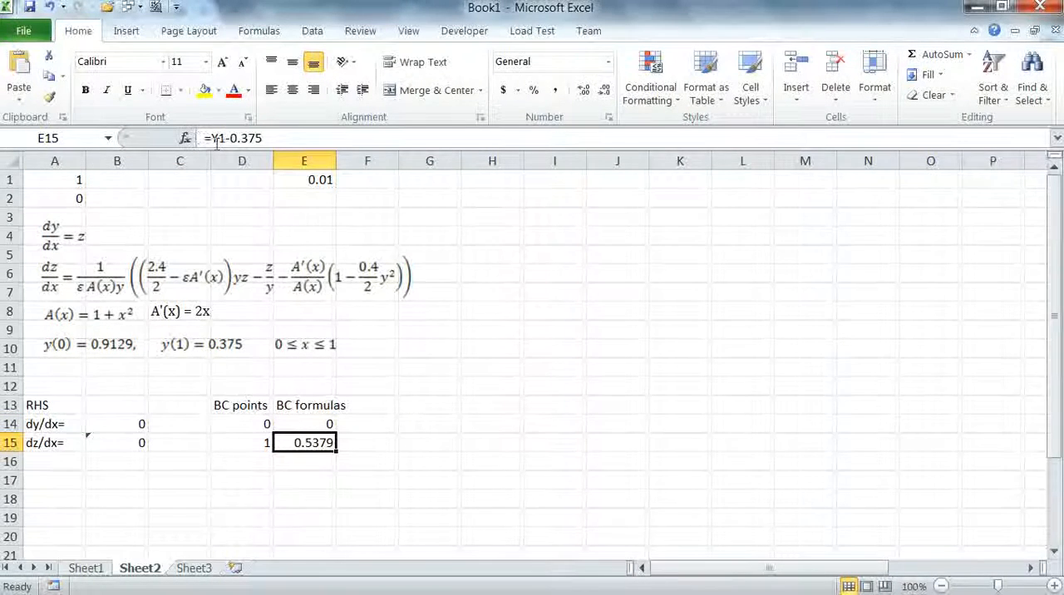
pyautogui.moveTo(244, 360)
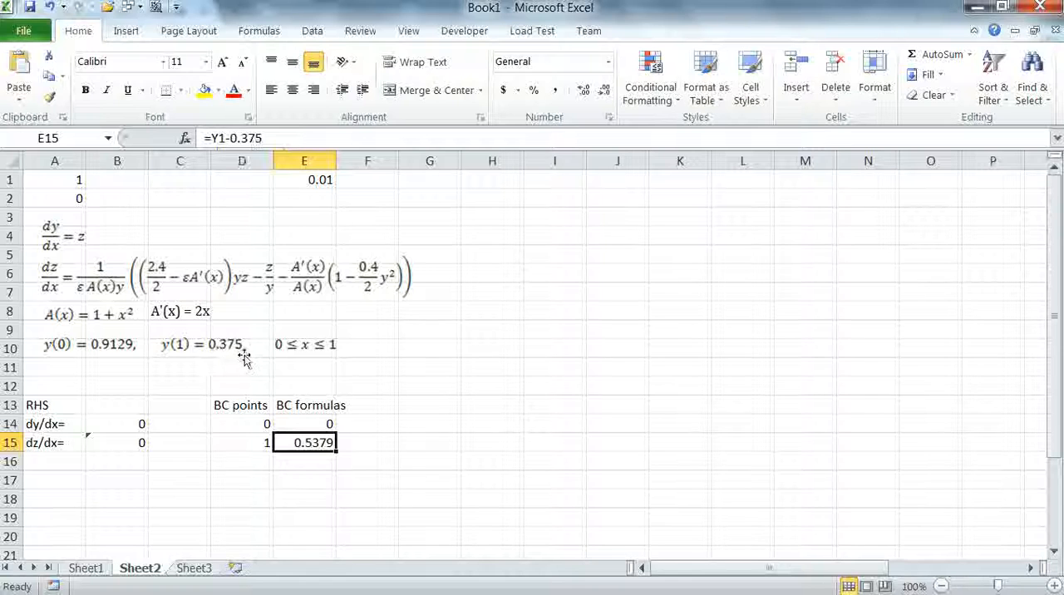
pyautogui.moveTo(241, 138)
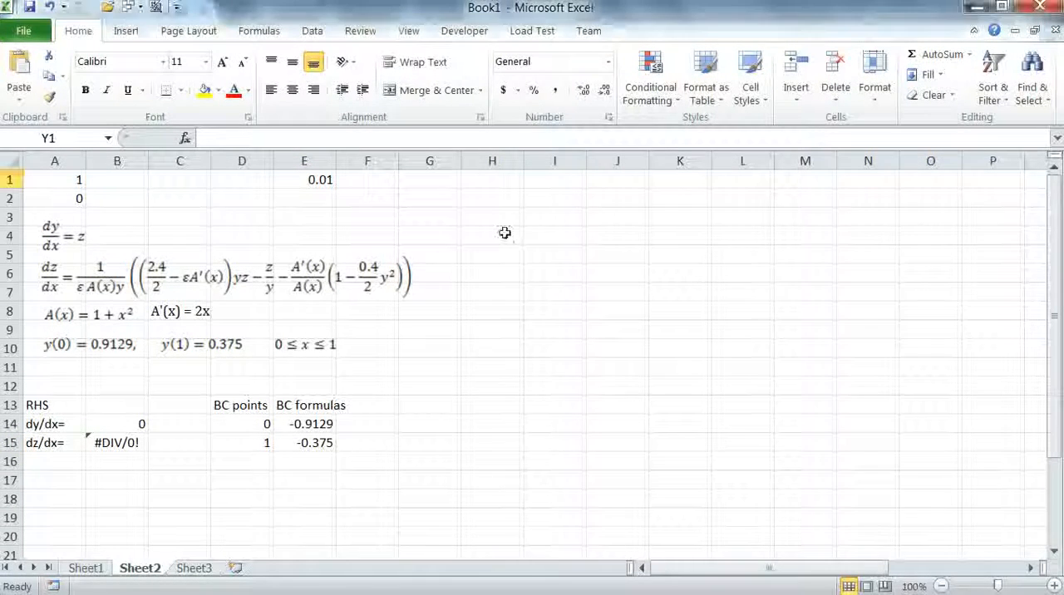
pyautogui.moveTo(366, 216)
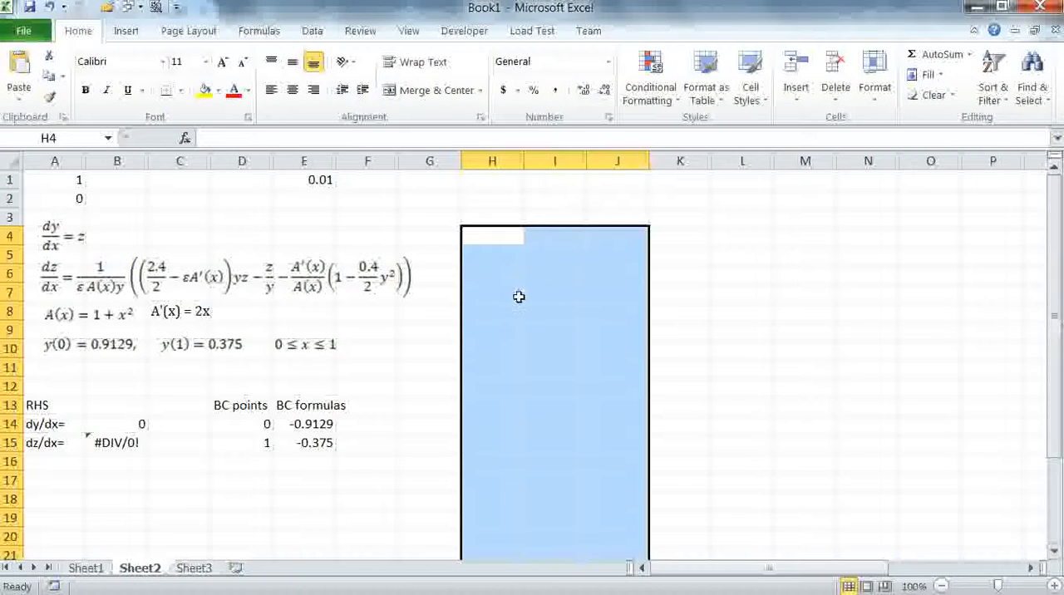
# Start =BVSOLVE in H4 with RHS cells B14:B15 and the variable list (x1,y1,z1).
pyautogui.doubleClick(519, 298)
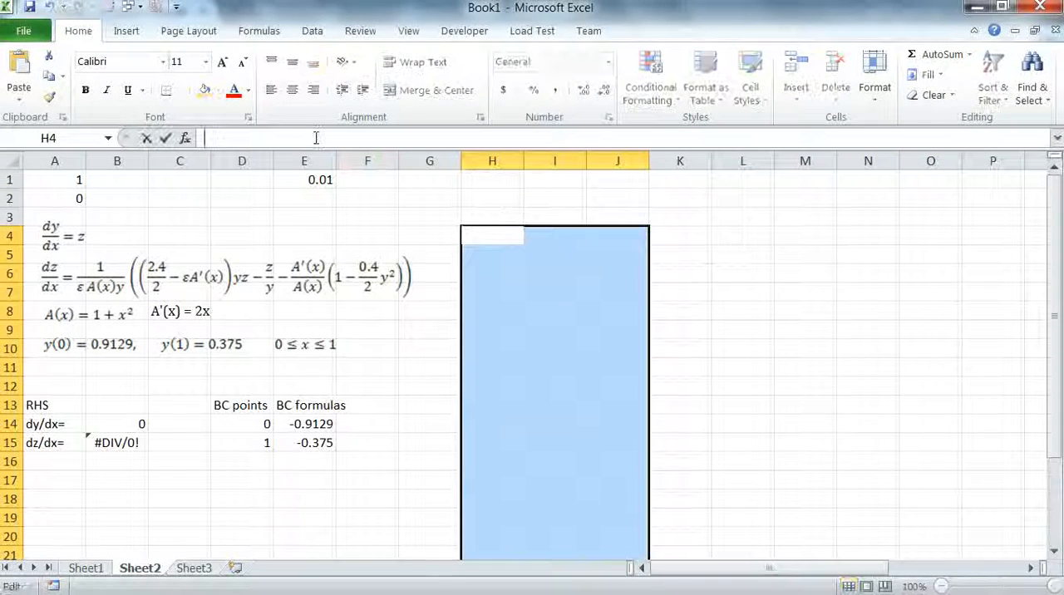
pyautogui.write('=')
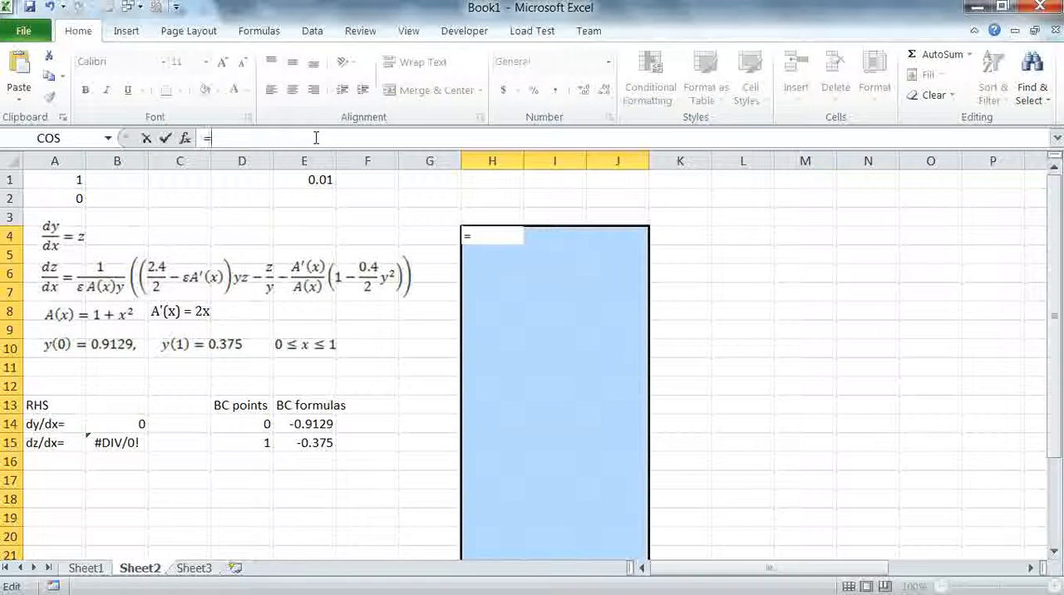
pyautogui.write('BVSOLVE(')
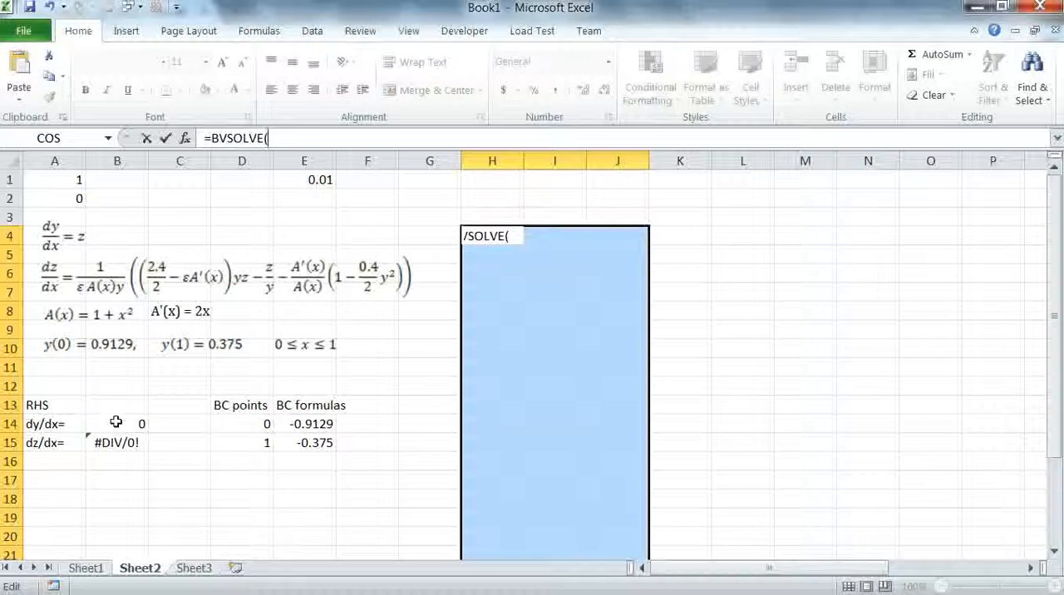
pyautogui.moveTo(116, 424); pyautogui.dragTo(117, 442)
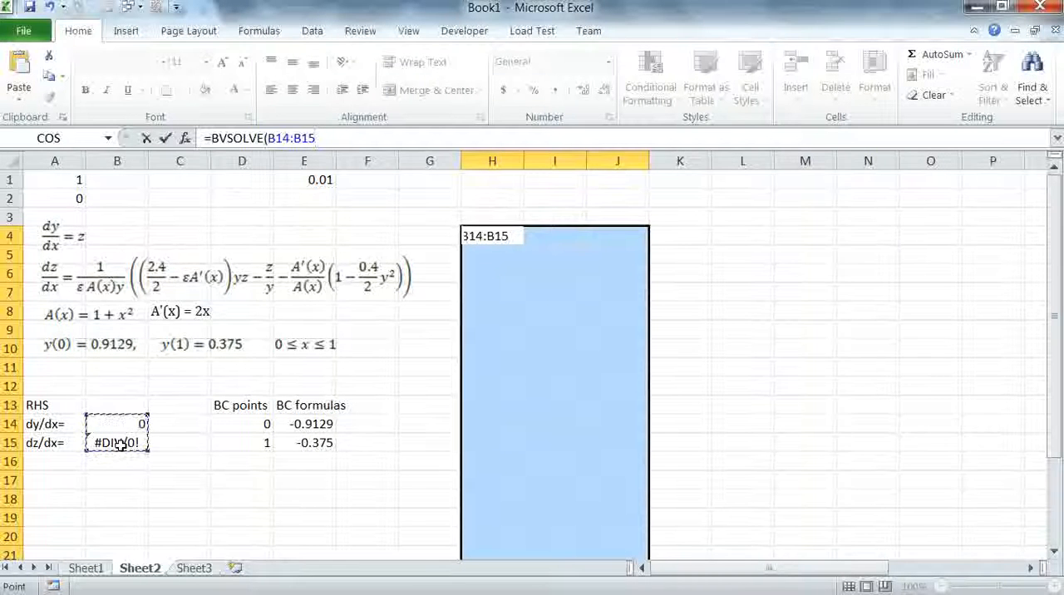
pyautogui.write(',')
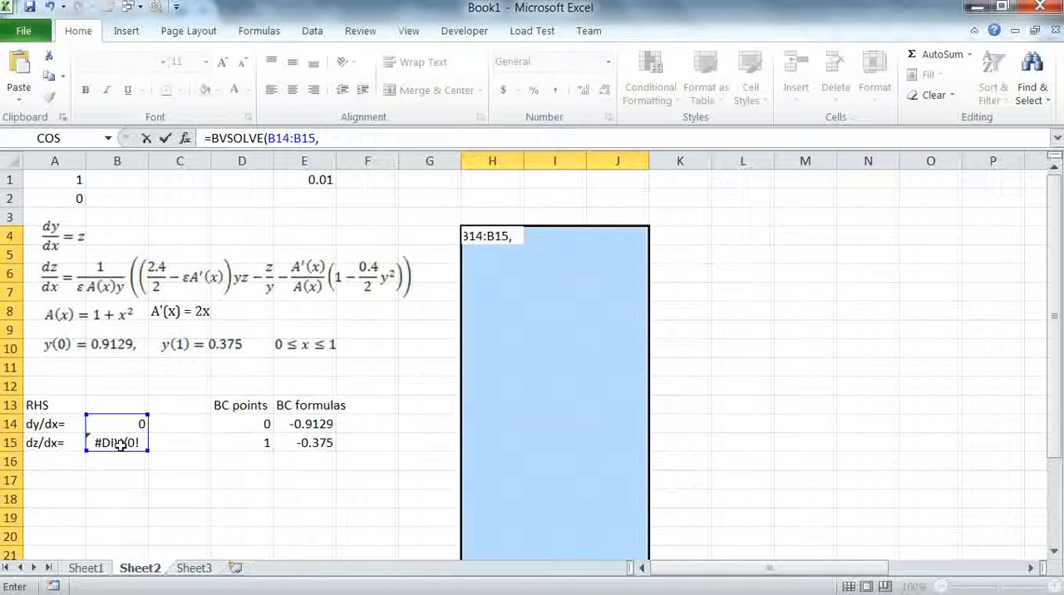
pyautogui.write('(')
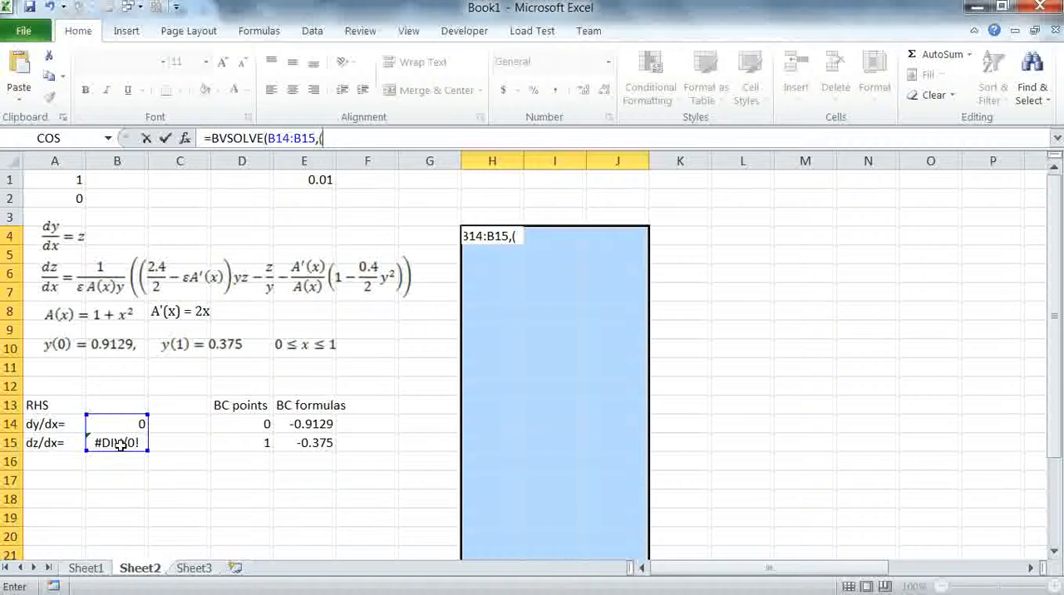
pyautogui.write('x1')
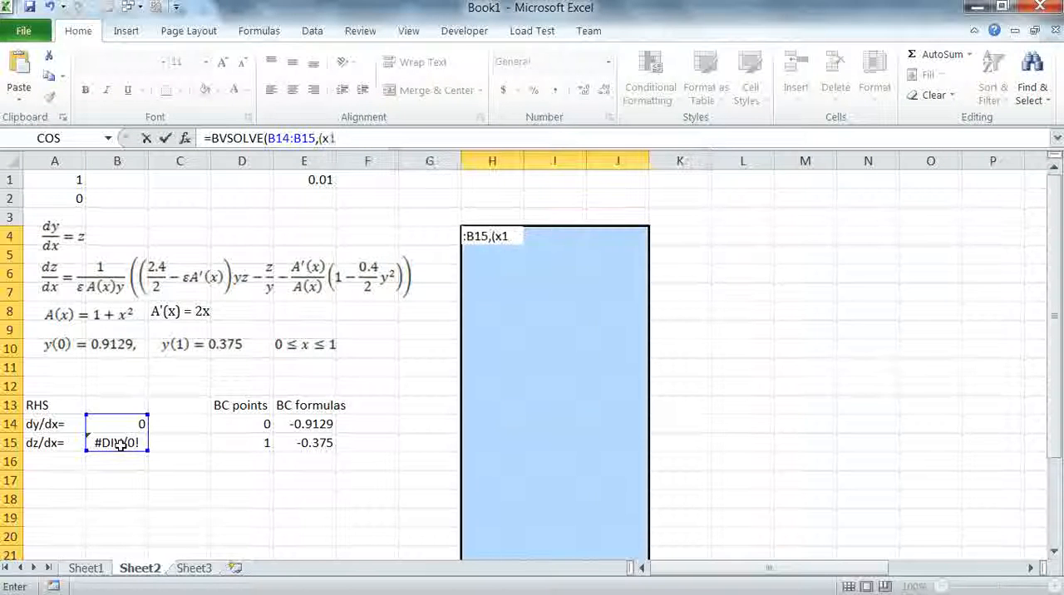
pyautogui.write(',')
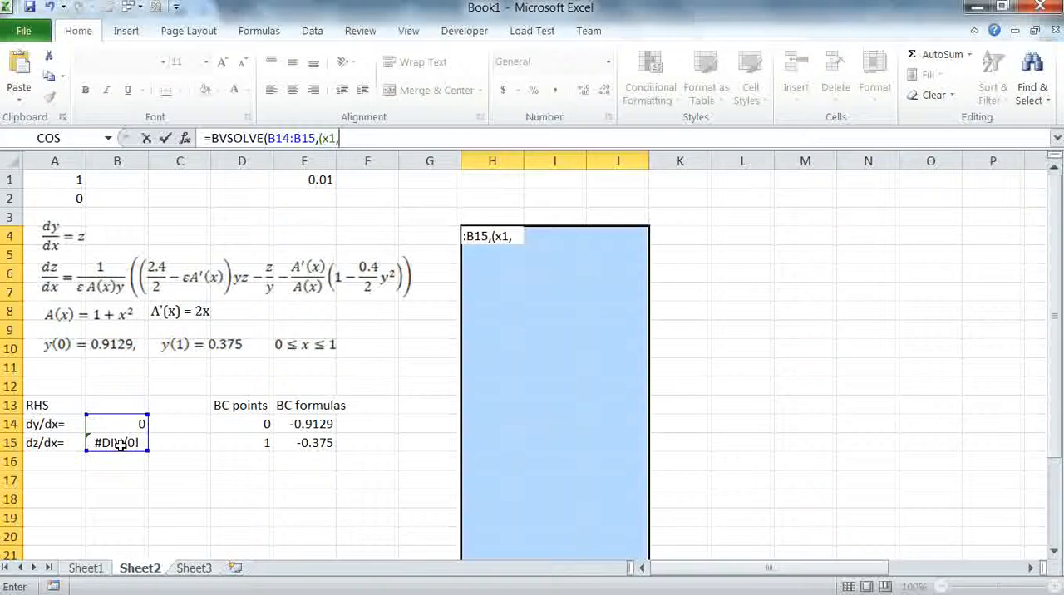
pyautogui.write('y1')
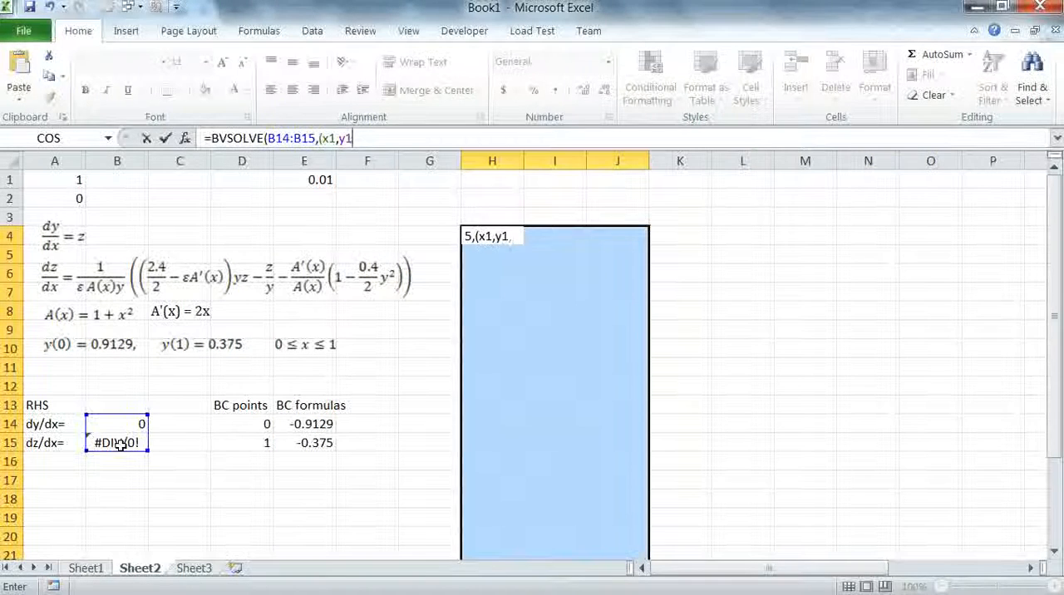
pyautogui.write(',z1)')
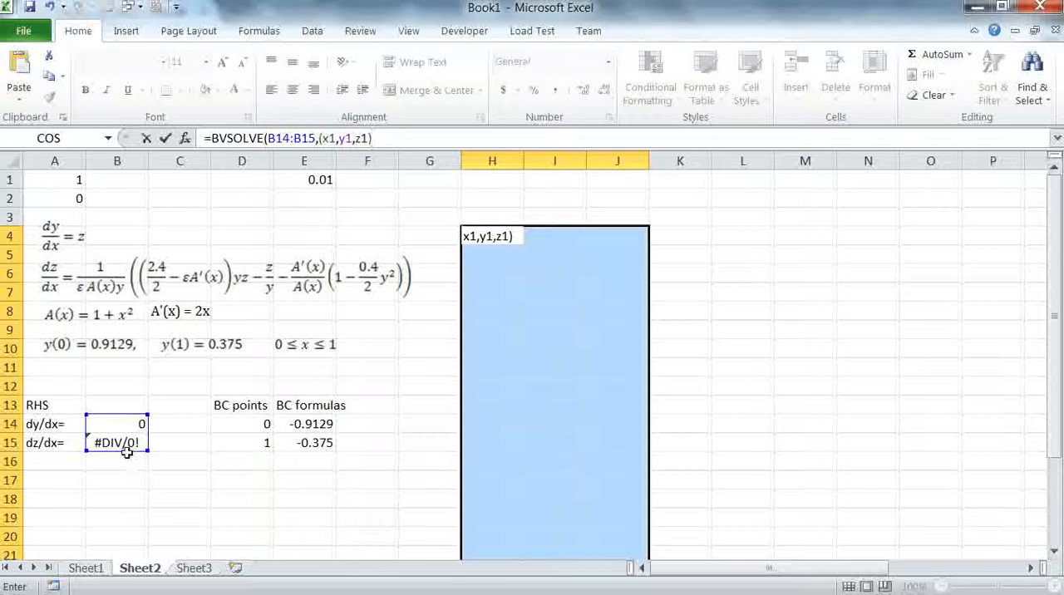
pyautogui.moveTo(34, 424)
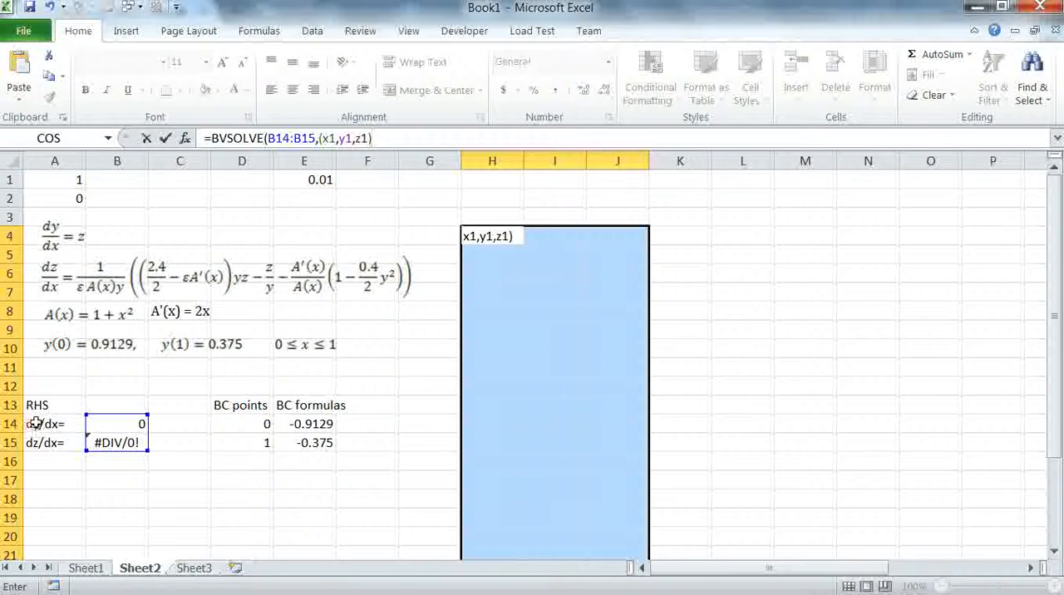
# Add the BC points D14:D15, interval {0,1}, and the "errorest",true option.
pyautogui.write(',')
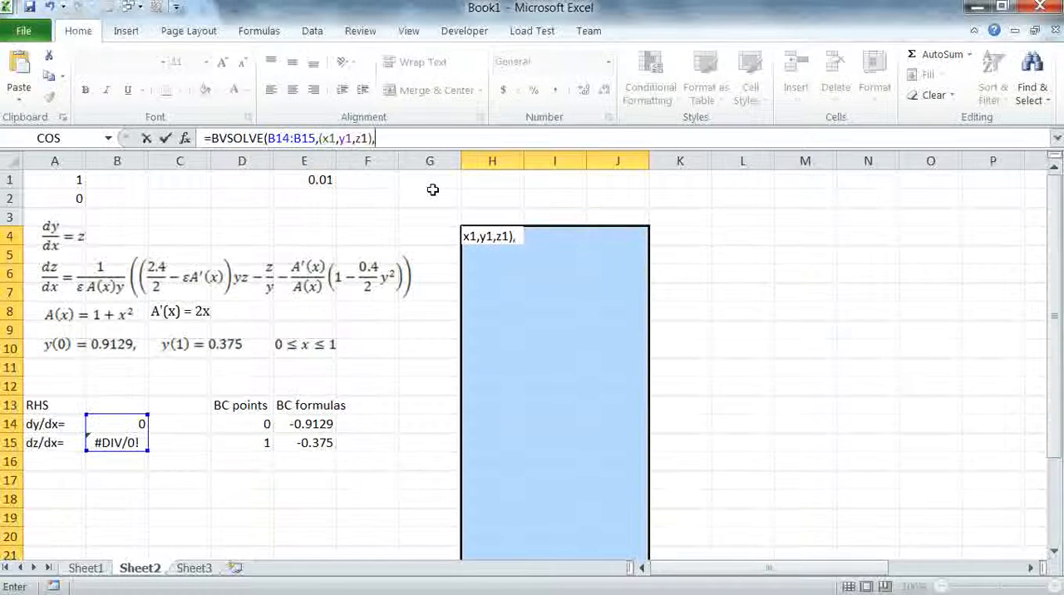
pyautogui.click(241, 424)
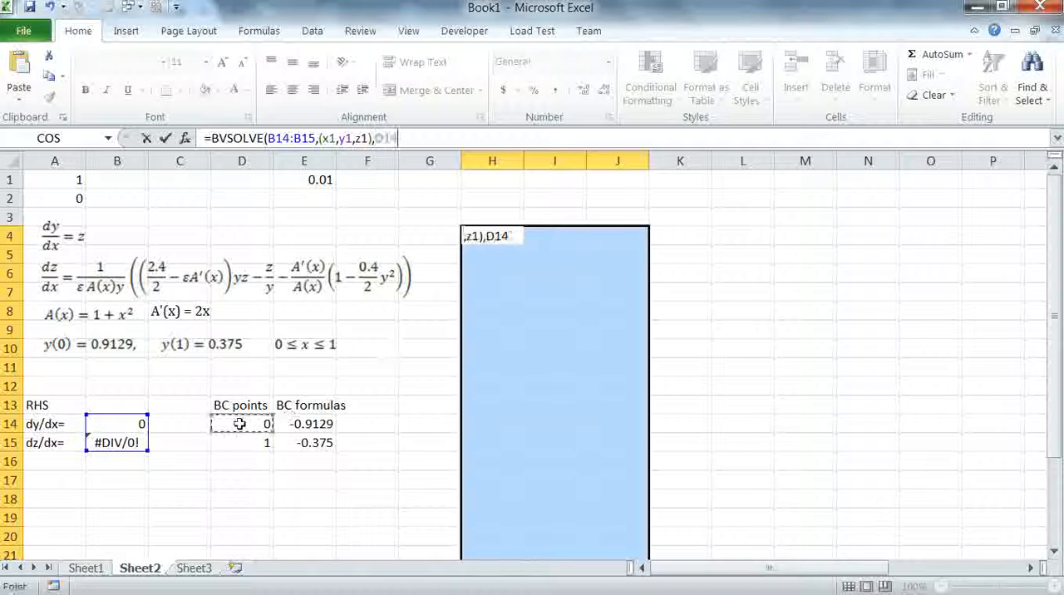
pyautogui.moveTo(242, 425); pyautogui.dragTo(242, 442)
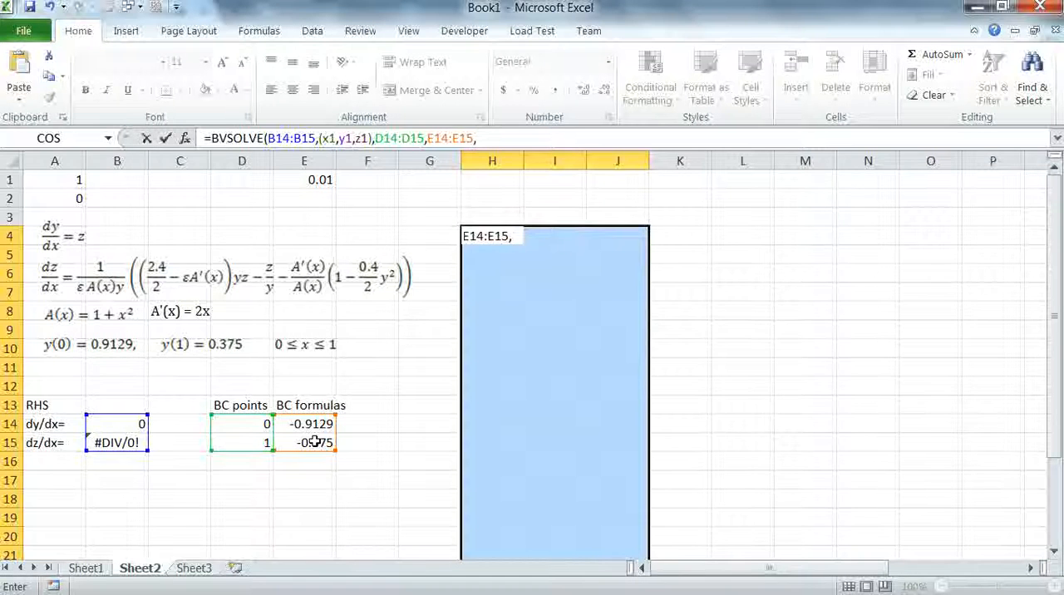
pyautogui.write('{')
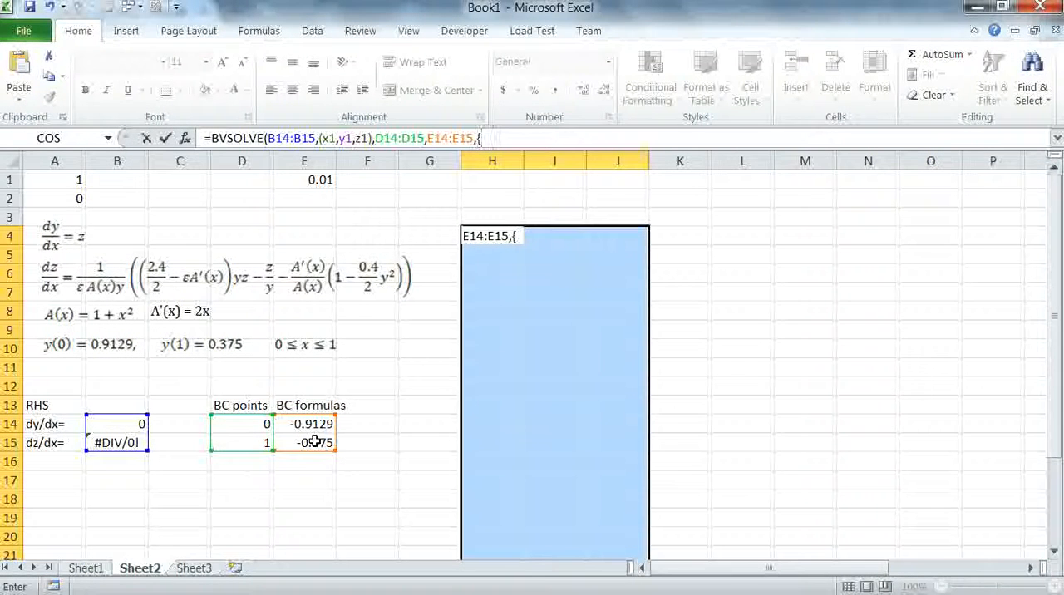
pyautogui.write('1')
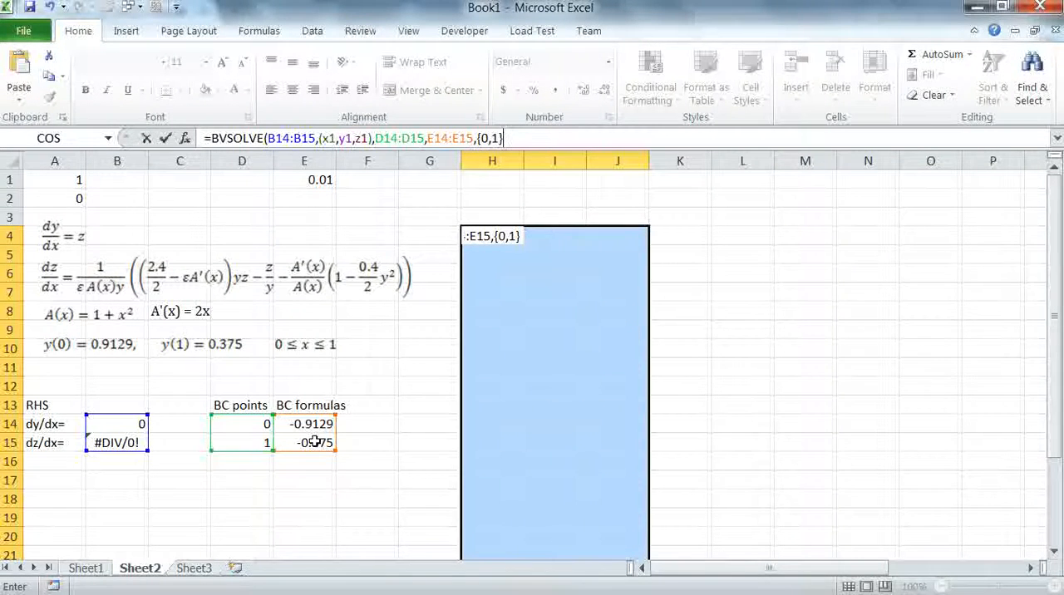
pyautogui.write(',,,{')
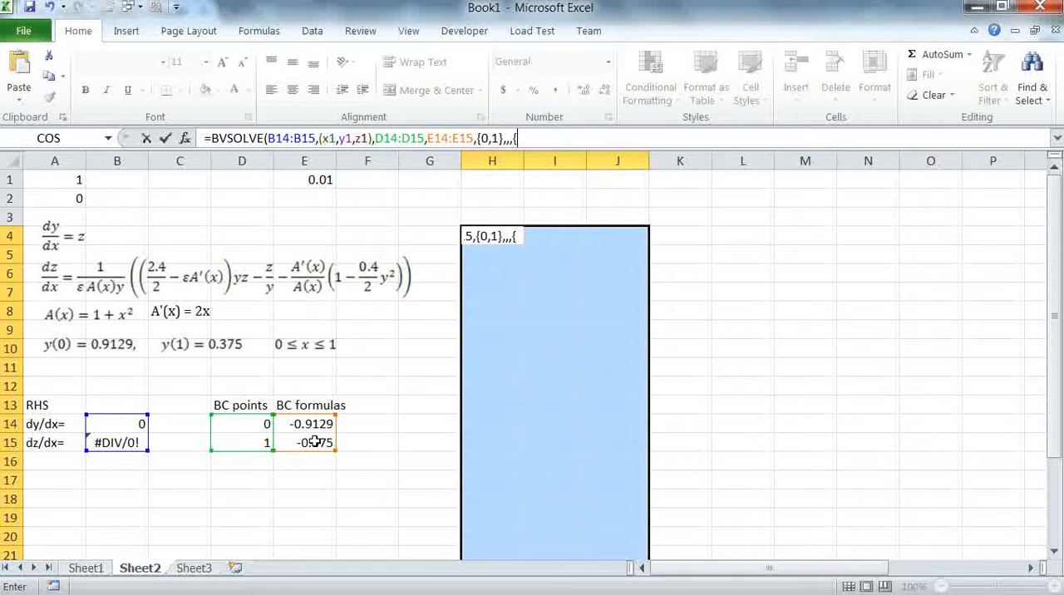
pyautogui.write('"e')
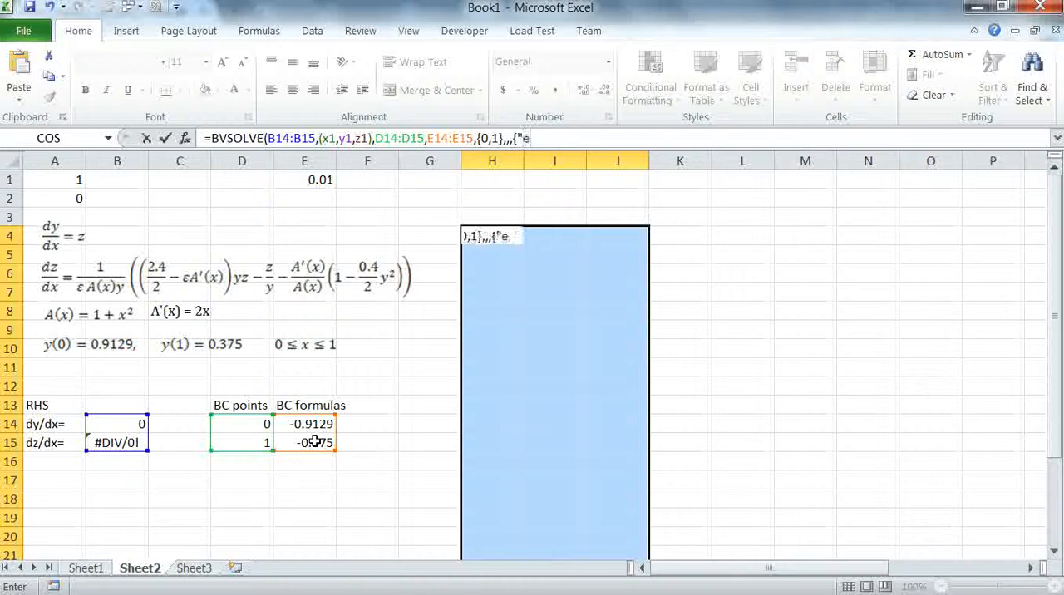
pyautogui.write('rrorest')
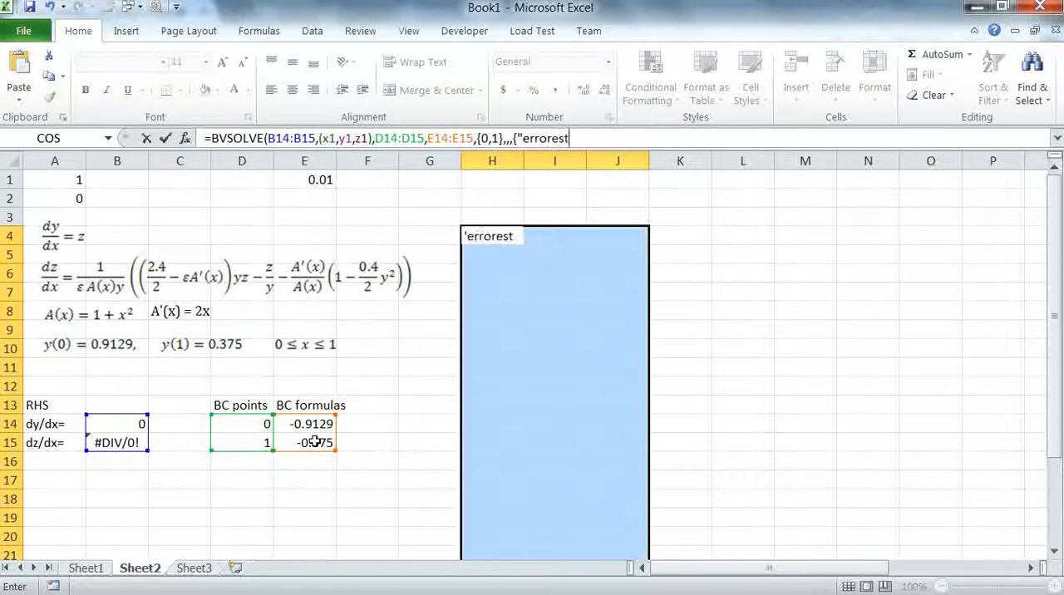
pyautogui.write('",')
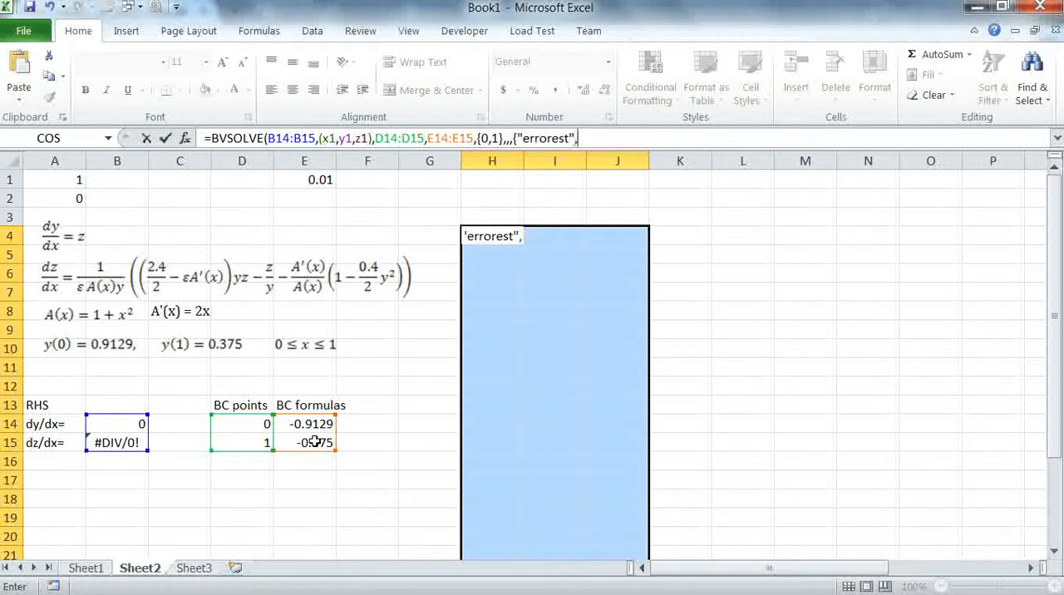
pyautogui.write('true})')
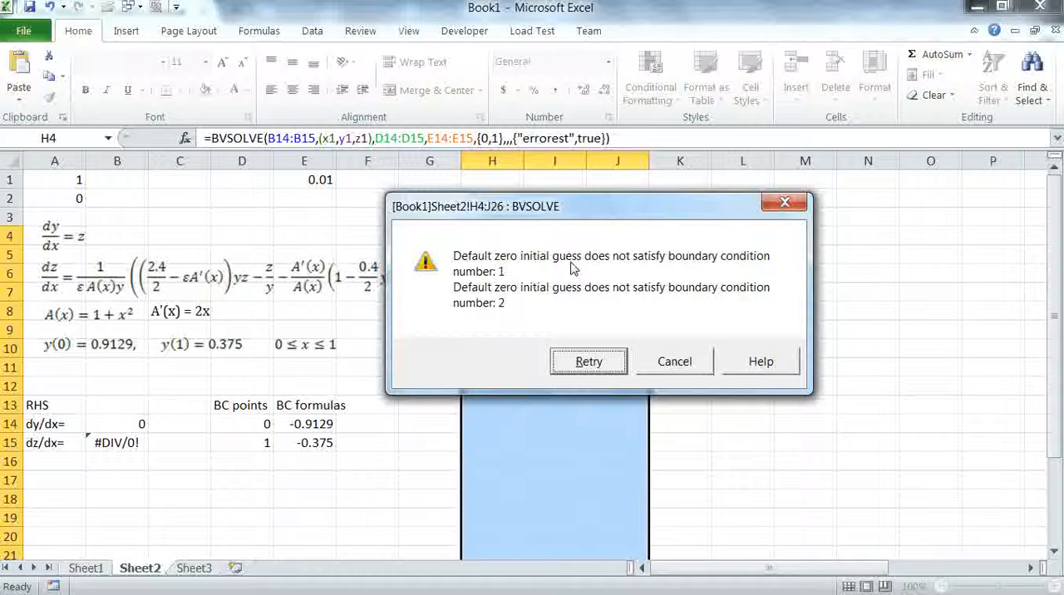
pyautogui.moveTo(511, 324)
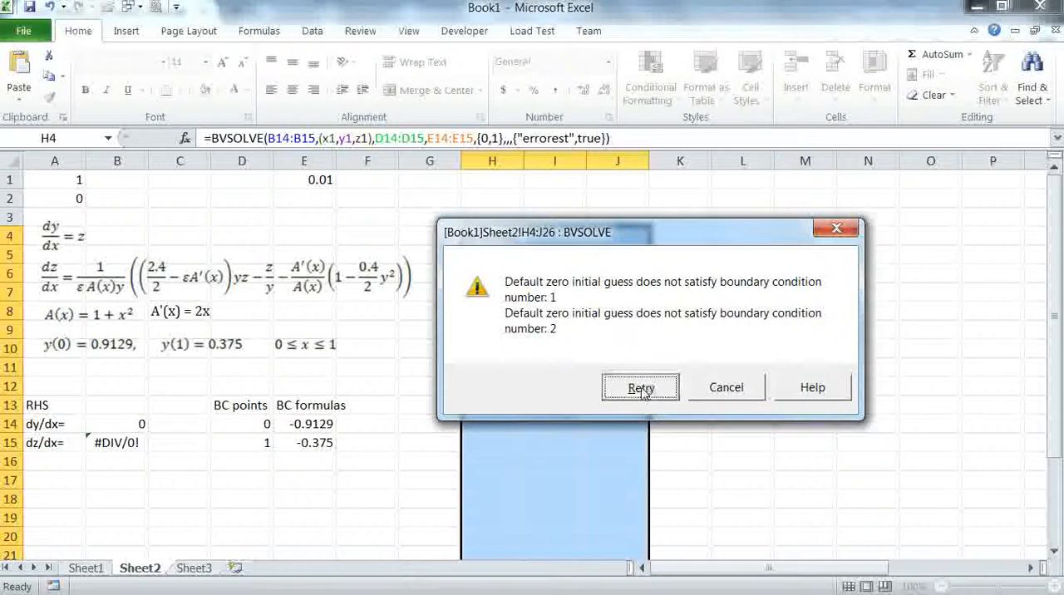
# Retry past the zero initial-guess warning and dismiss the division-by-zero error.
pyautogui.click(640, 388)
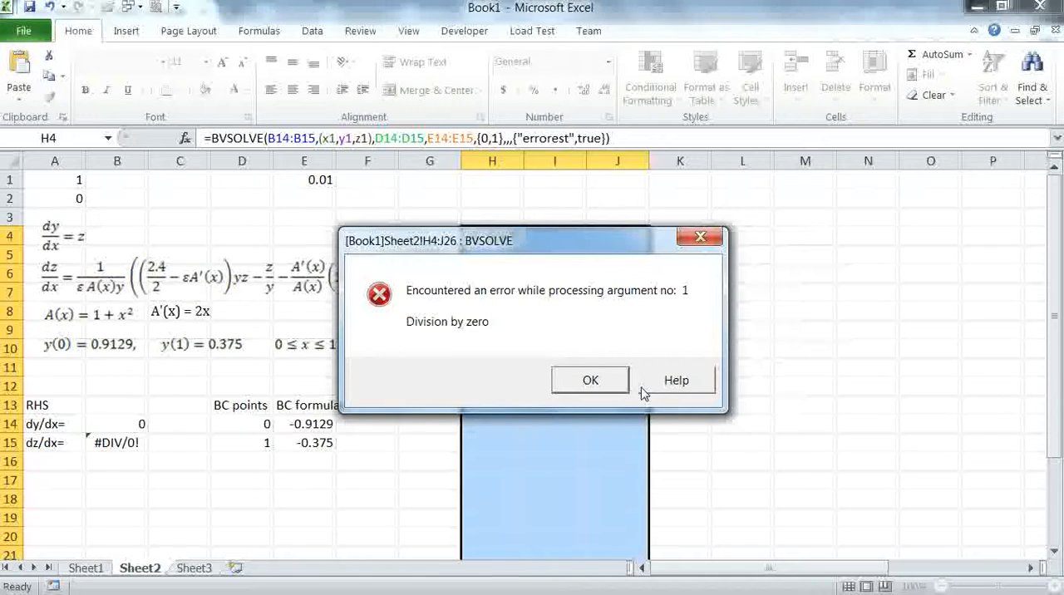
pyautogui.moveTo(476, 297)
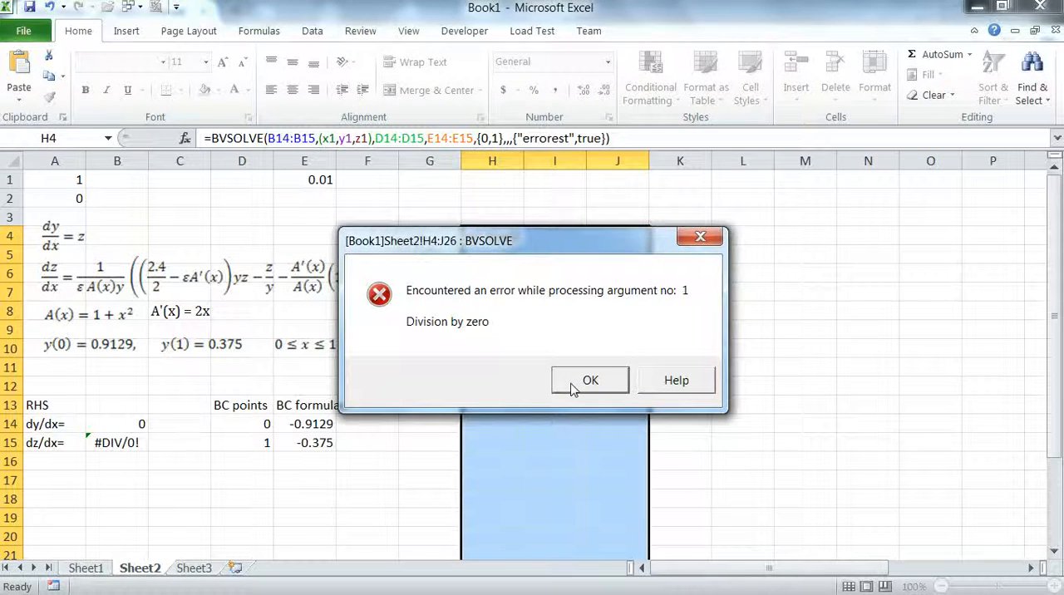
pyautogui.click(591, 381)
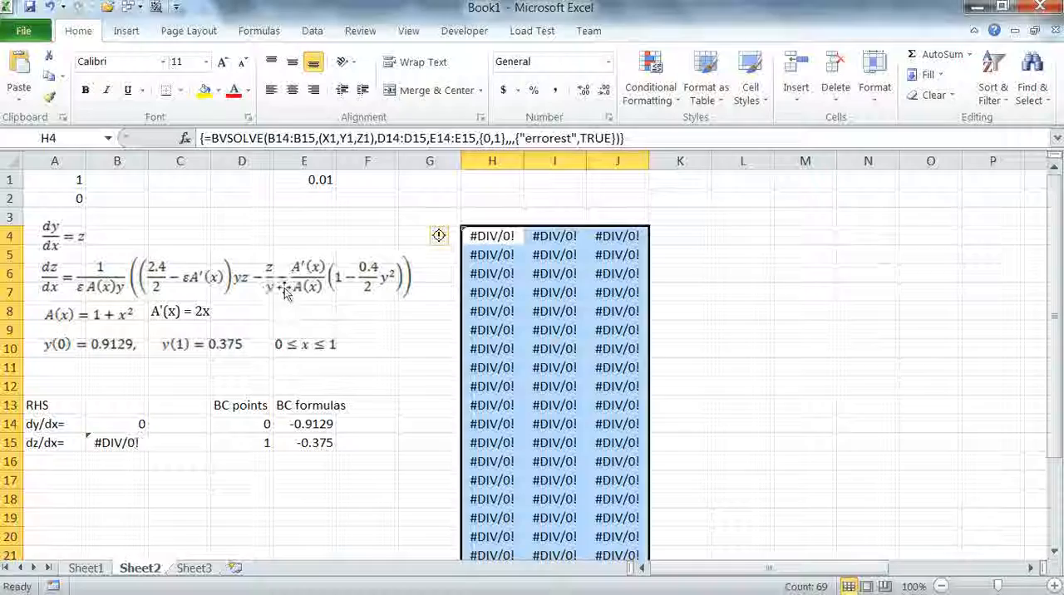
pyautogui.moveTo(142, 416)
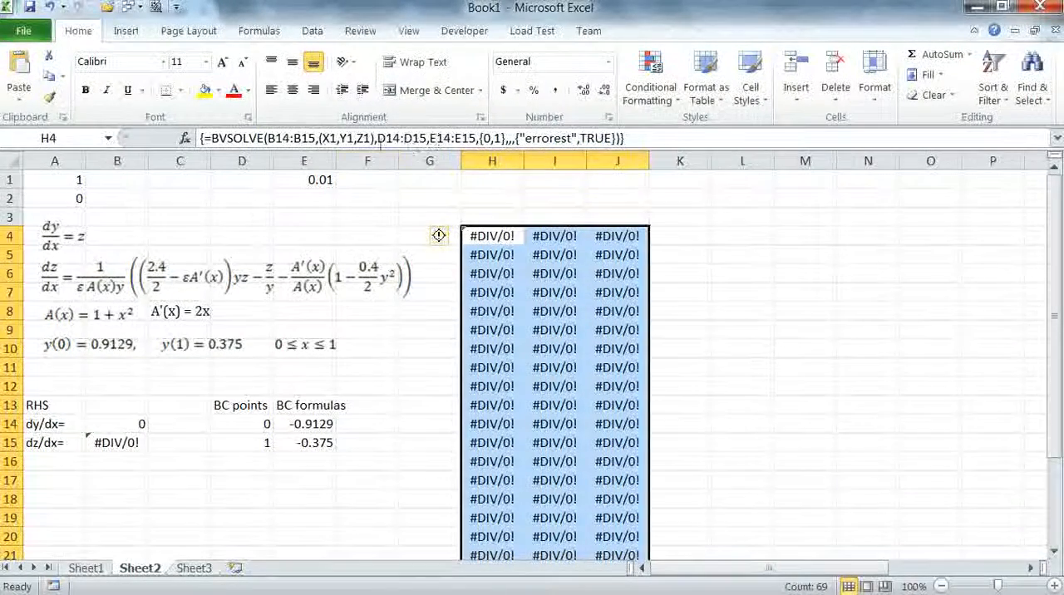
pyautogui.moveTo(266, 297)
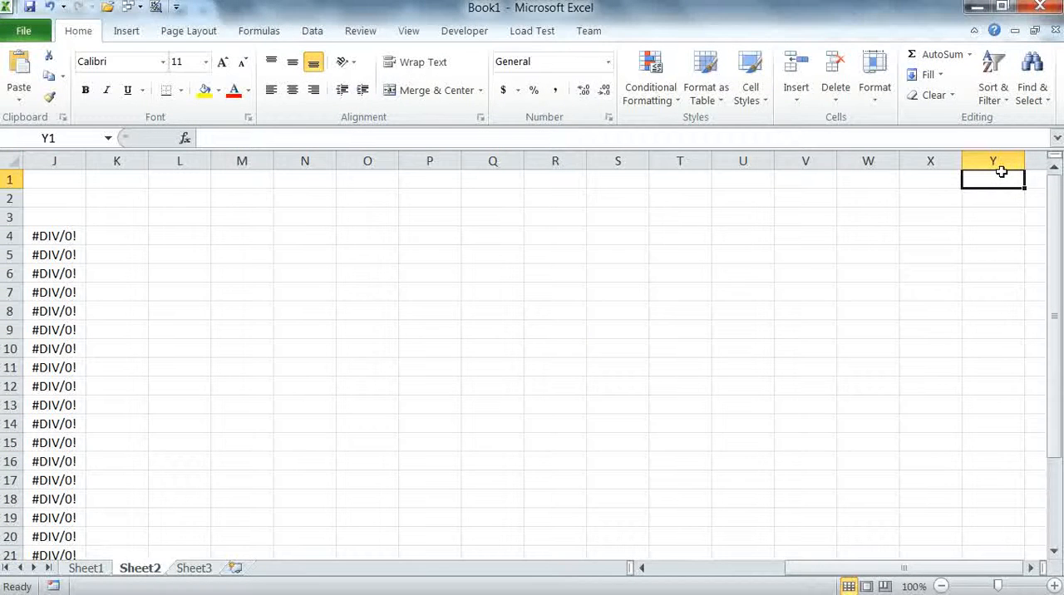
# Enter 1 in Y1 as the initial guess.
pyautogui.write('1')
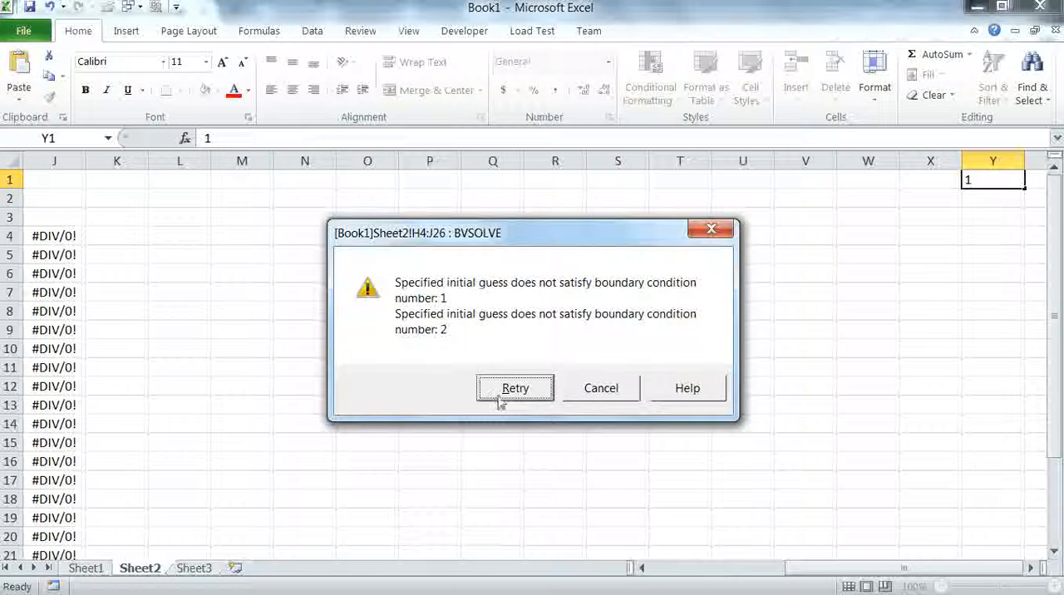
pyautogui.moveTo(555, 363)
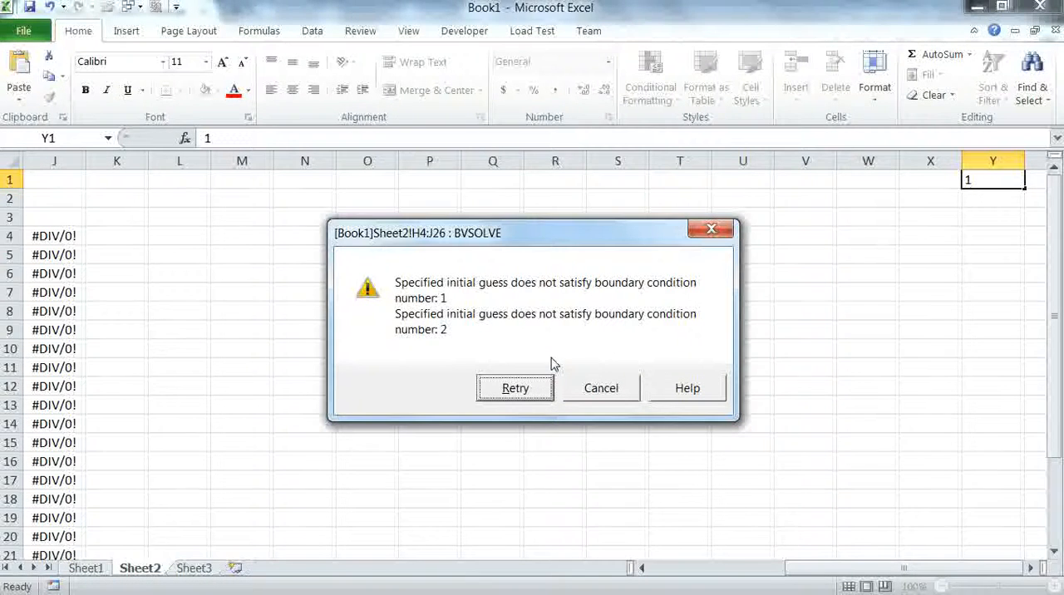
pyautogui.moveTo(663, 363)
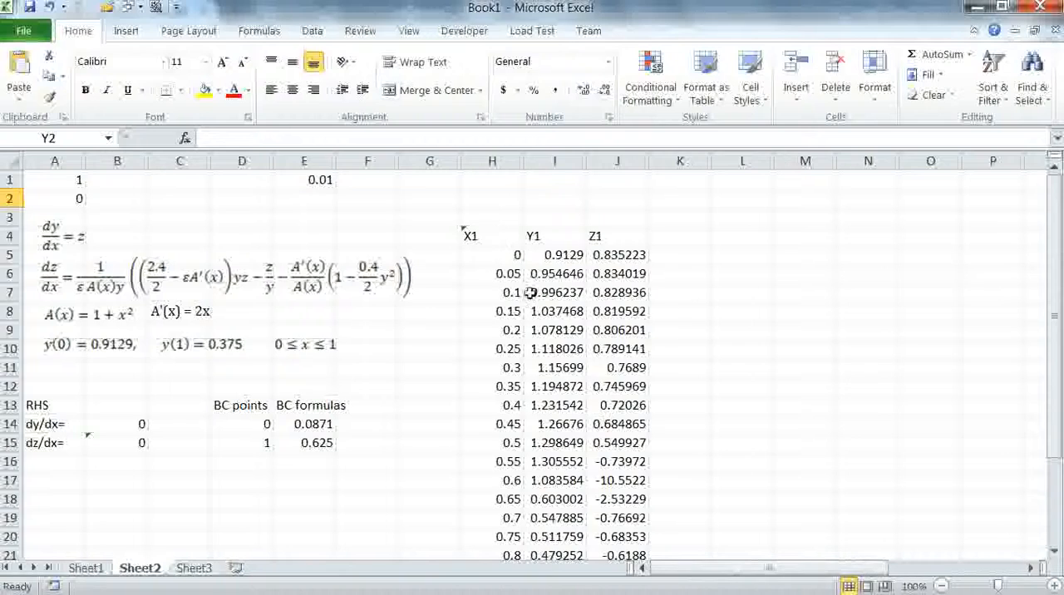
pyautogui.scroll(-3)
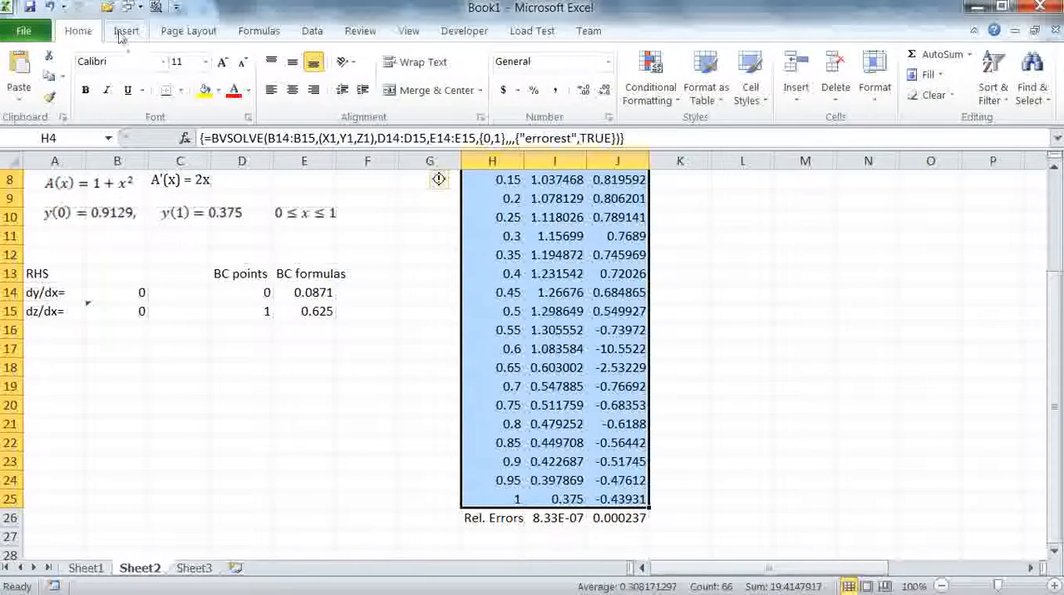
# Insert a smooth-line scatter chart and move the Y1 series to the secondary axis.
pyautogui.click(126, 31)
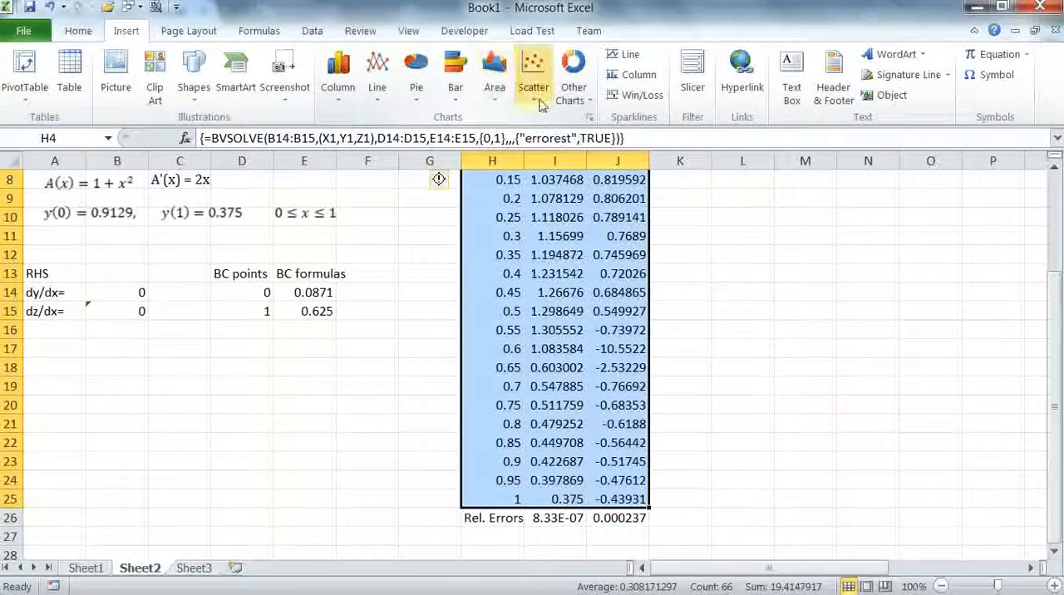
pyautogui.click(533, 74)
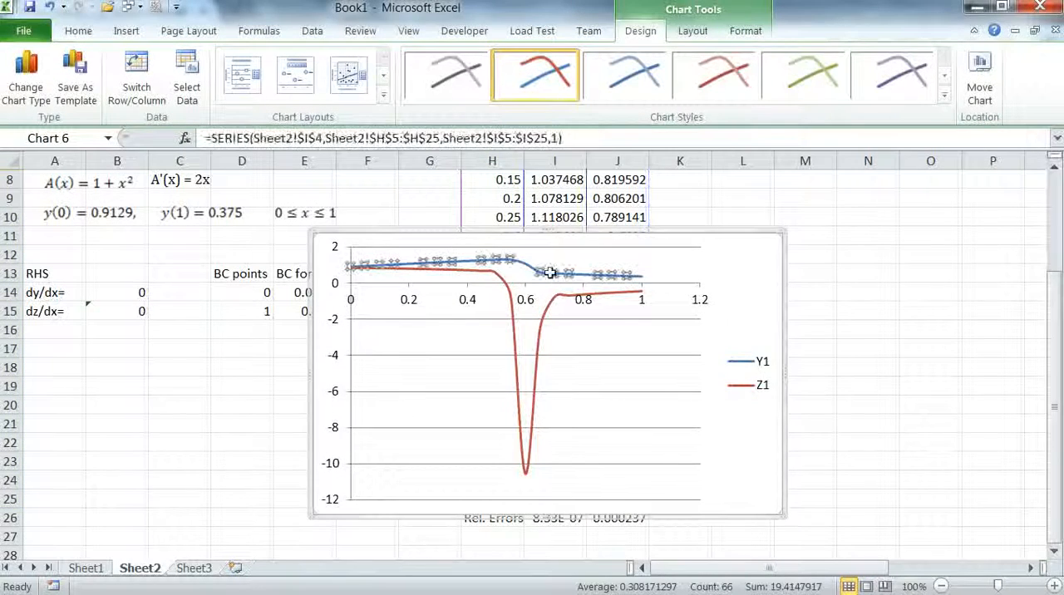
pyautogui.rightClick(549, 273)
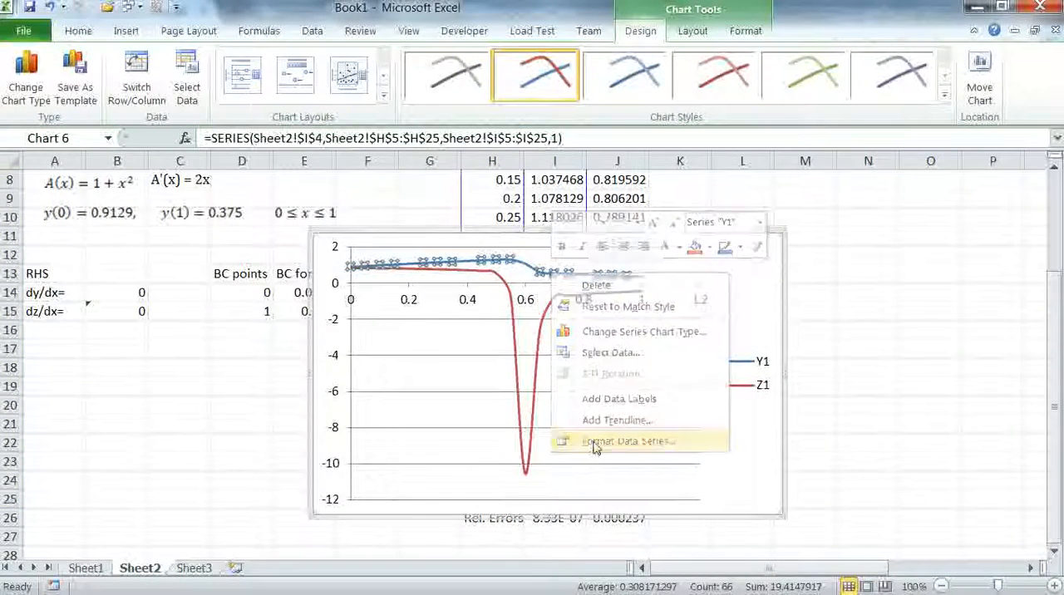
pyautogui.click(628, 442)
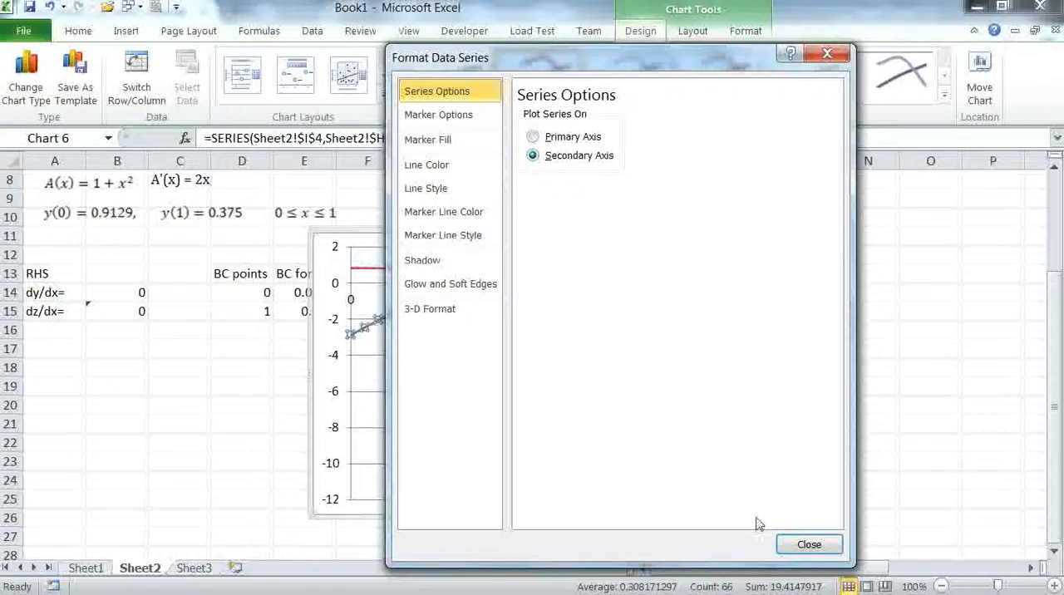
pyautogui.click(809, 545)
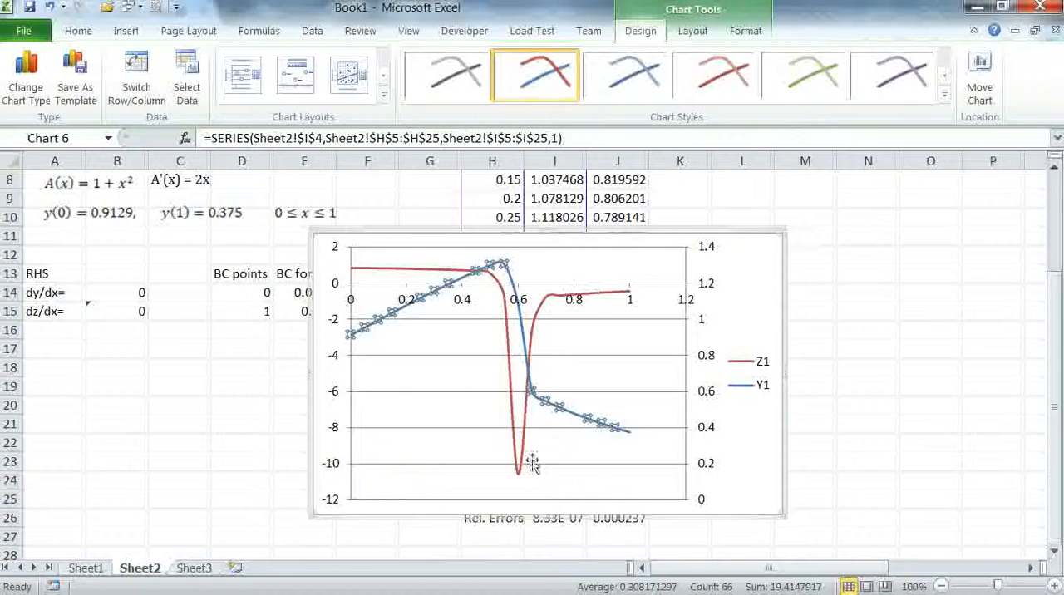
pyautogui.moveTo(433, 305)
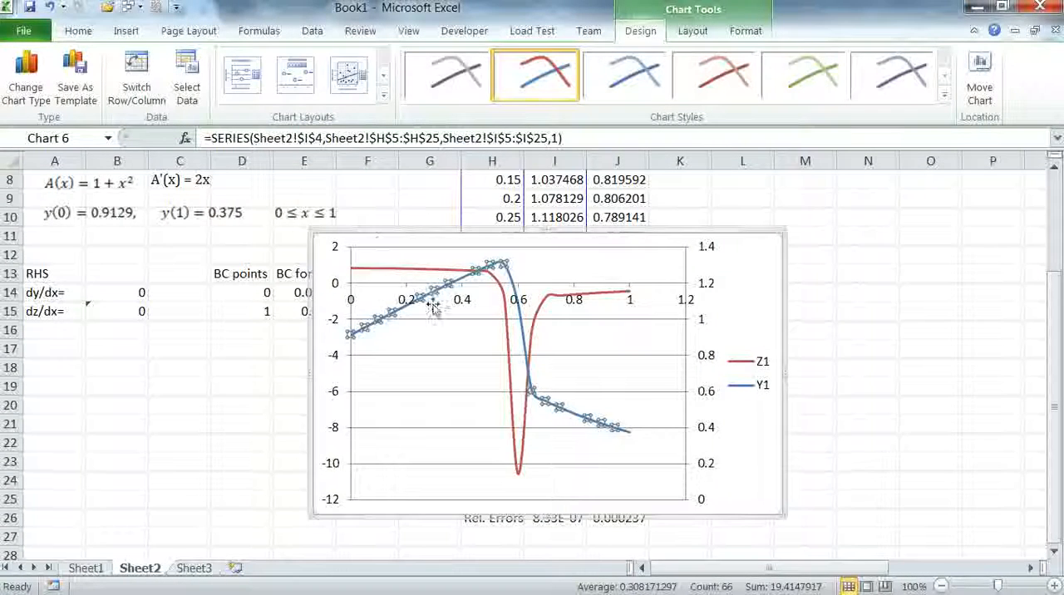
pyautogui.click(805, 442)
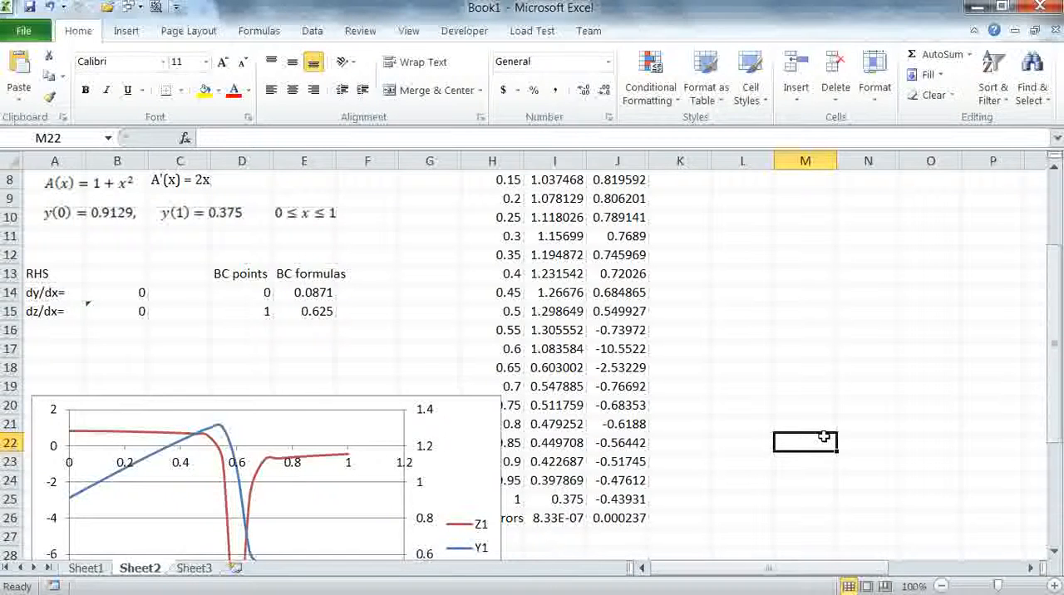
pyautogui.moveTo(981, 362)
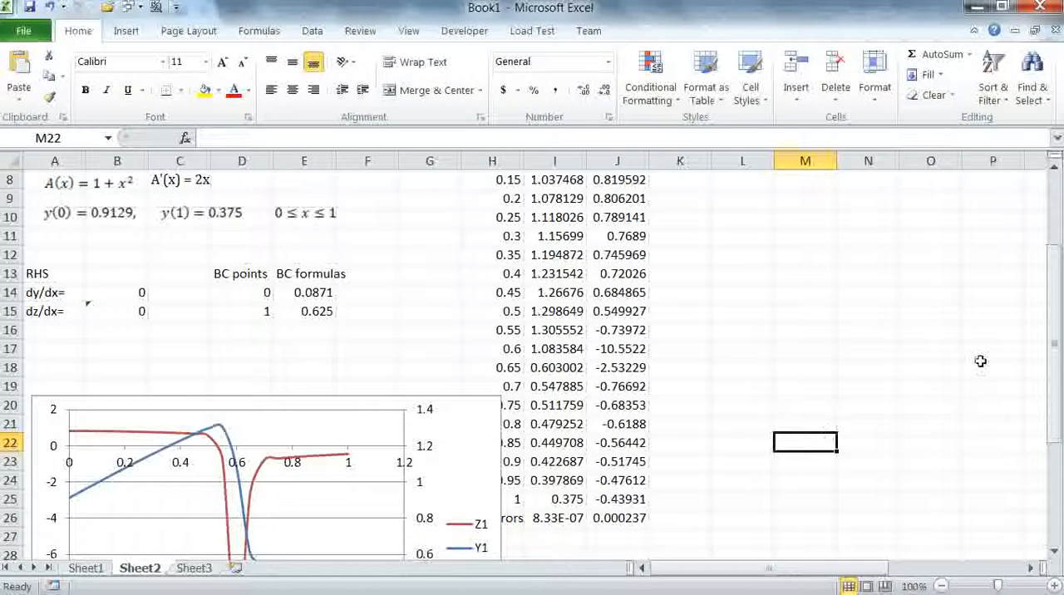
pyautogui.moveTo(393, 489)
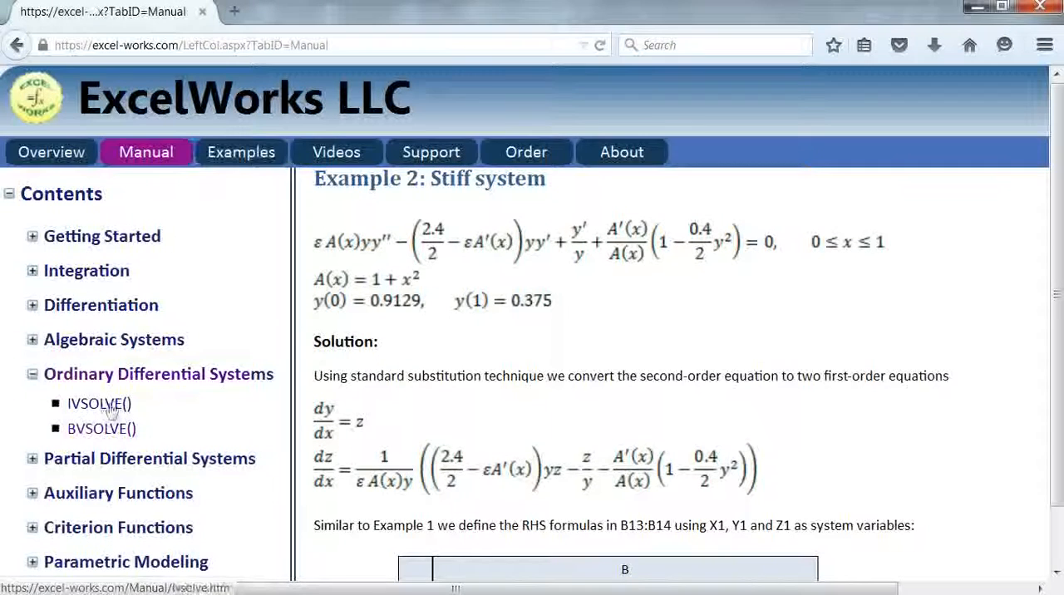
# Scroll the BVSOLVE manual past Examples 2–4 to Example 5, Differential-algebraic system.
pyautogui.scroll(-3)
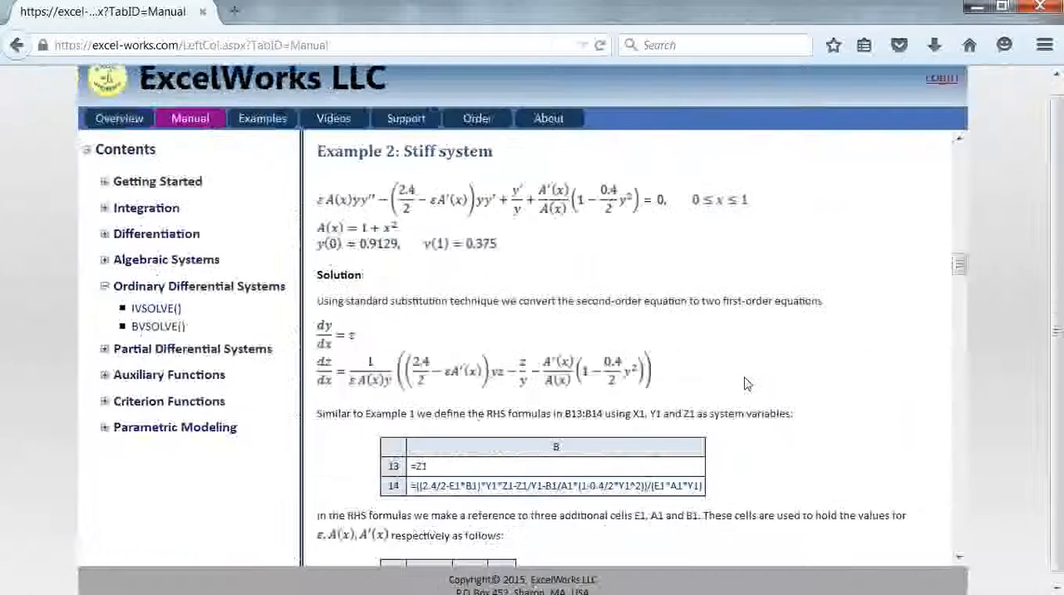
pyautogui.scroll(-3)
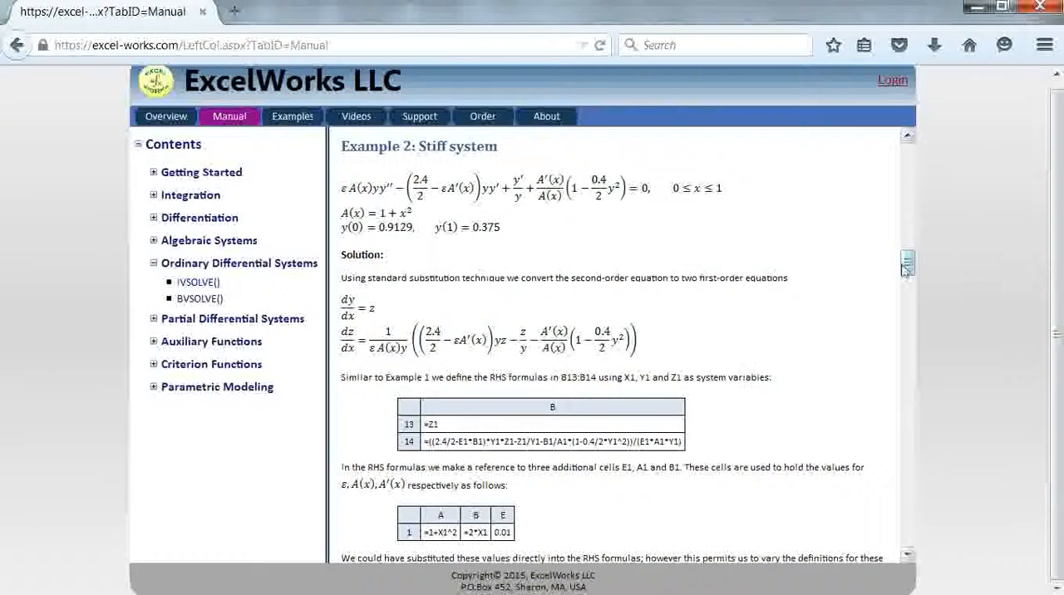
pyautogui.scroll(-3)
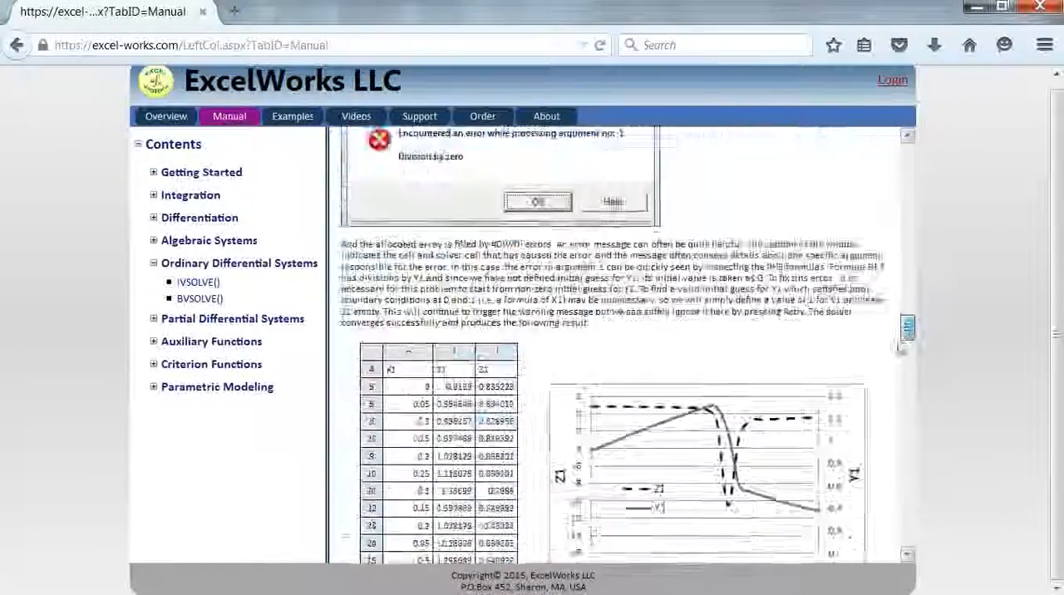
pyautogui.scroll(-3)
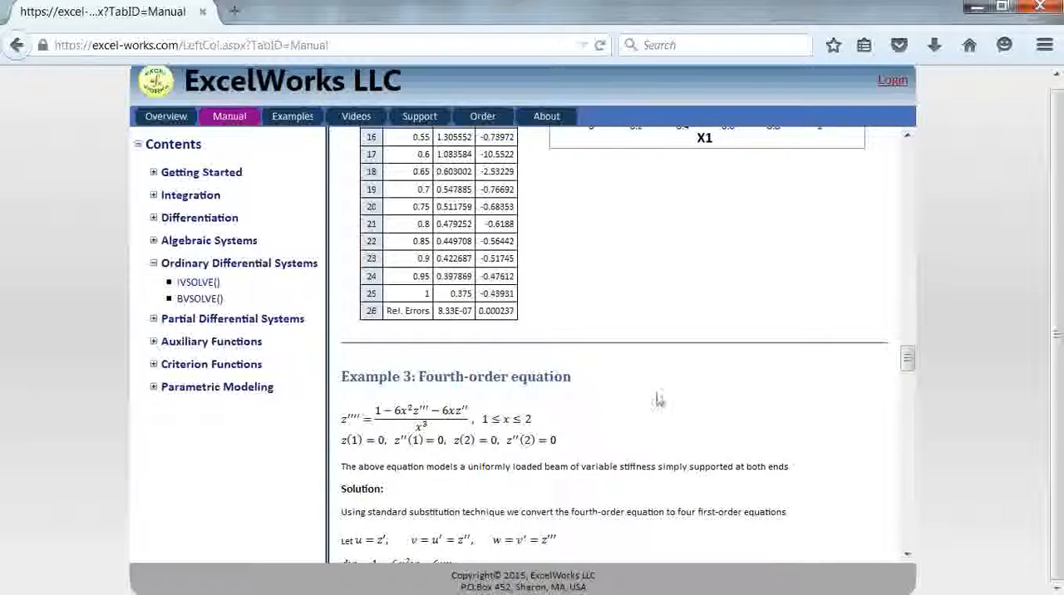
pyautogui.scroll(-3)
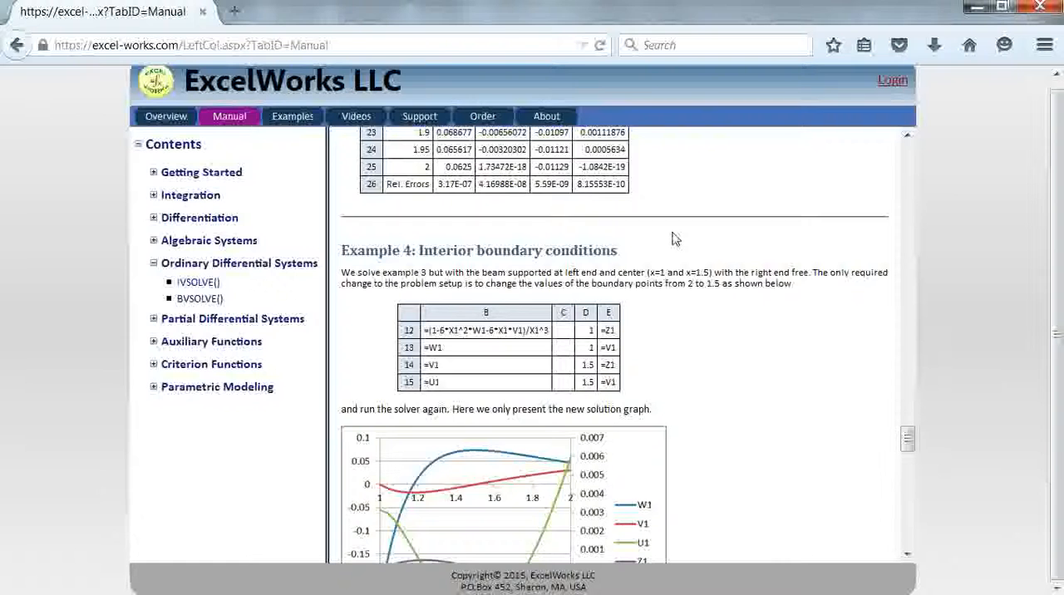
pyautogui.scroll(-3)
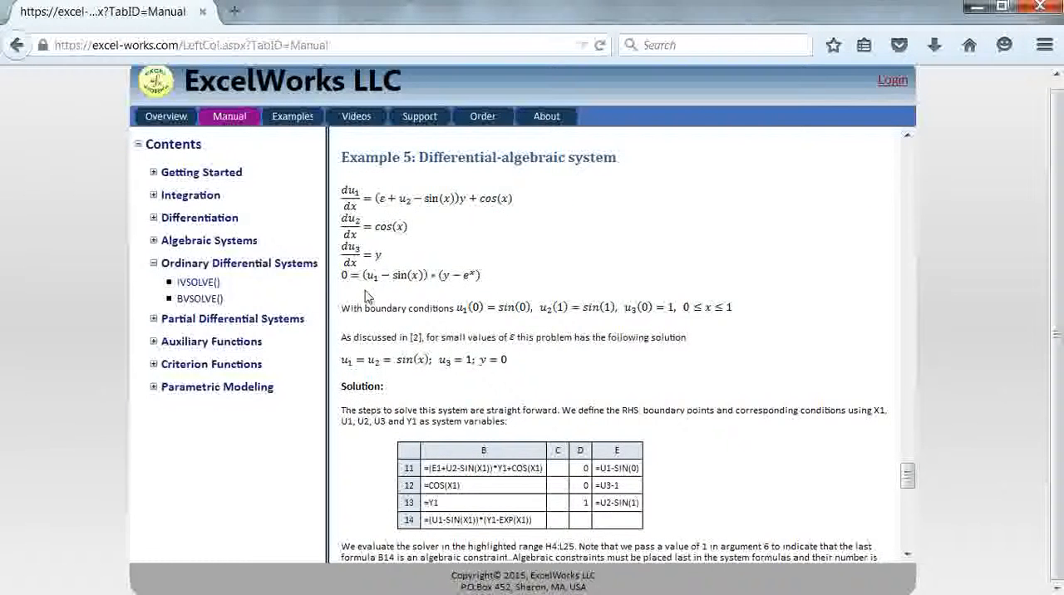
pyautogui.moveTo(840, 480)
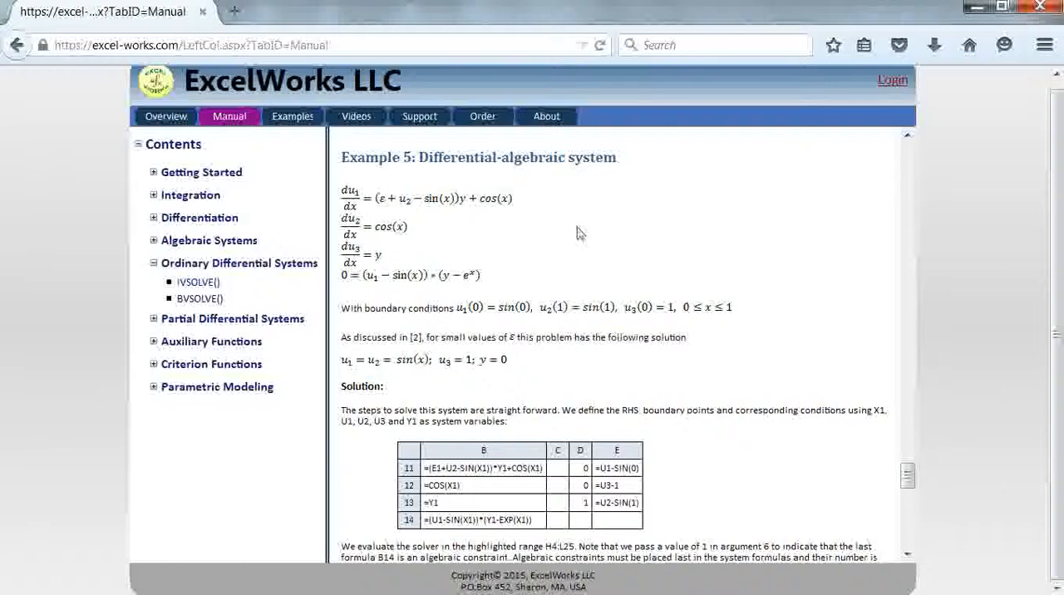
pyautogui.moveTo(620, 320)
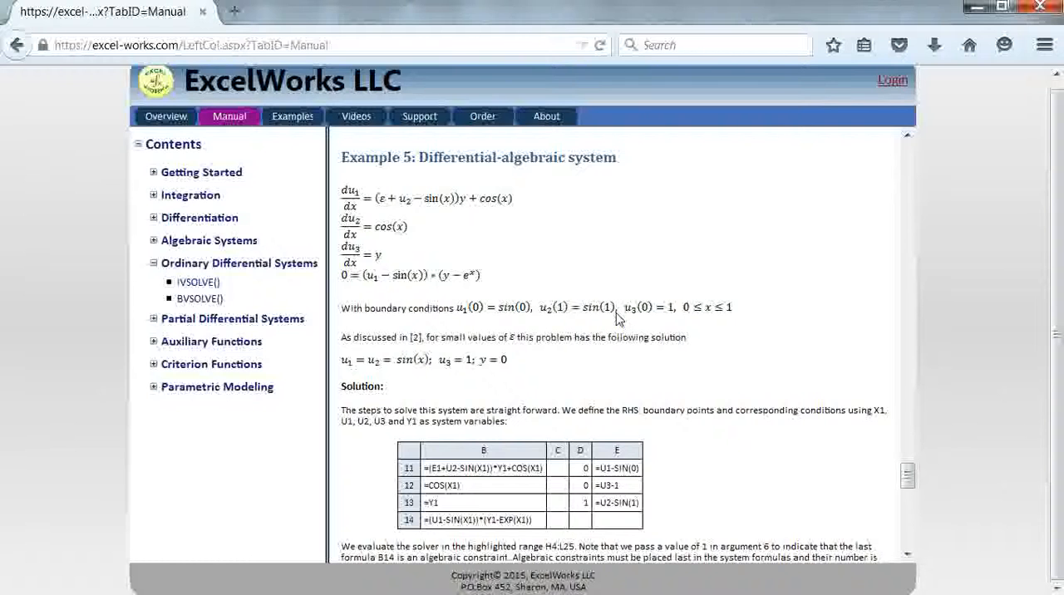